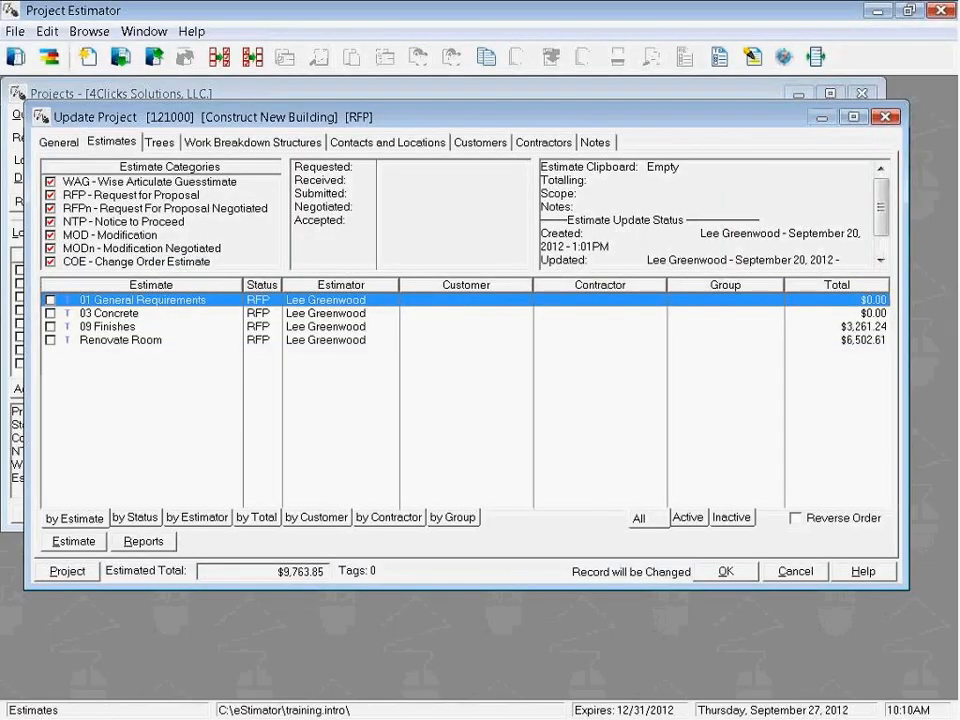
mouse_move(114, 156)
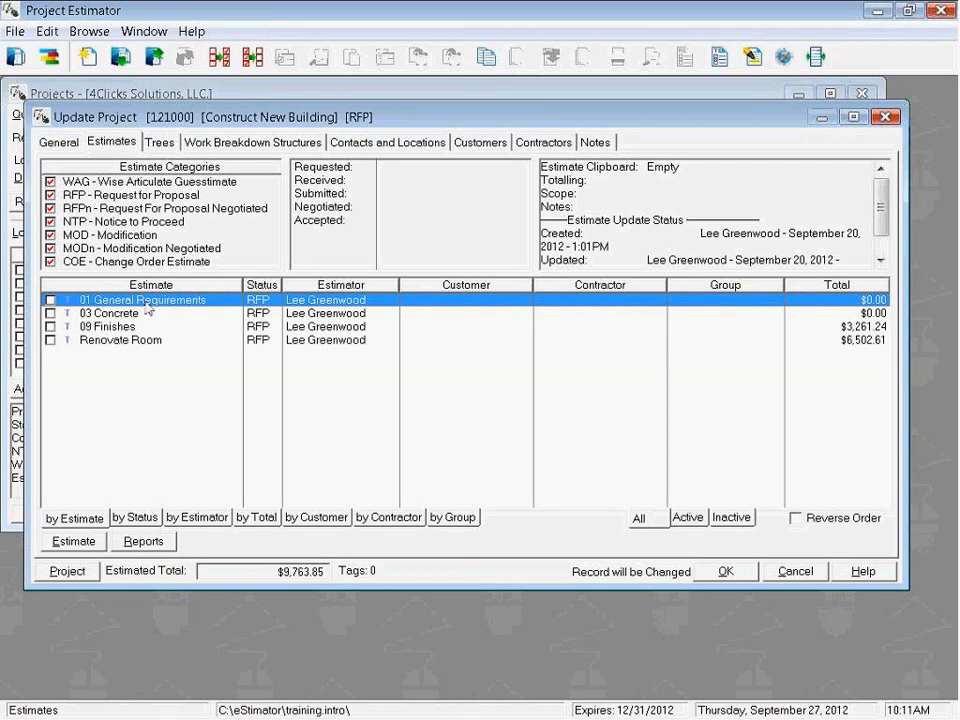
mouse_move(657, 350)
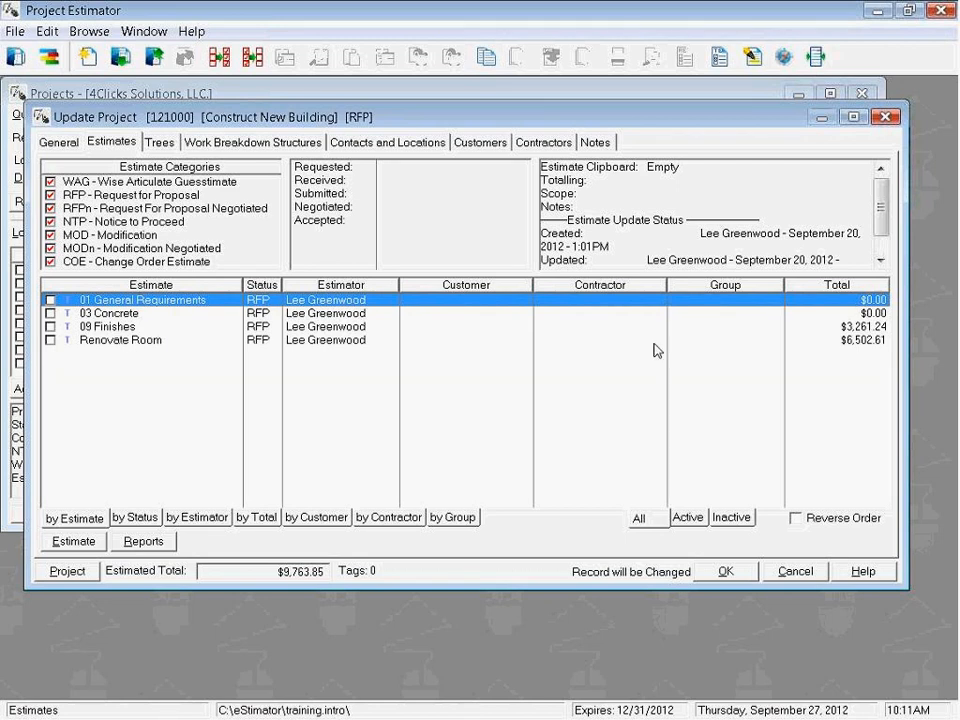
mouse_move(834, 308)
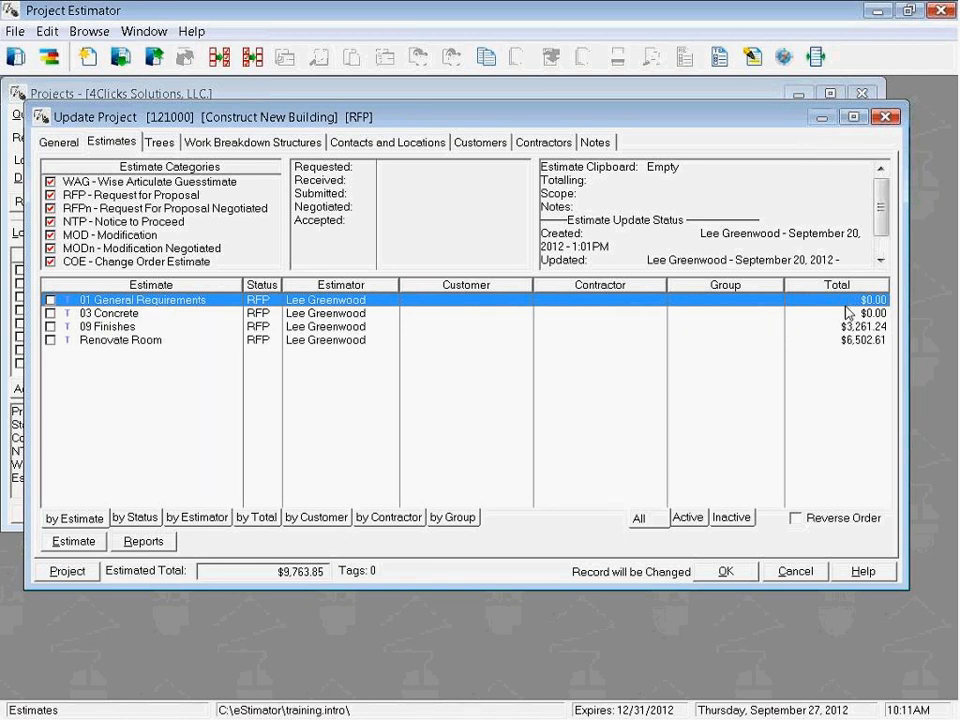
mouse_move(452, 318)
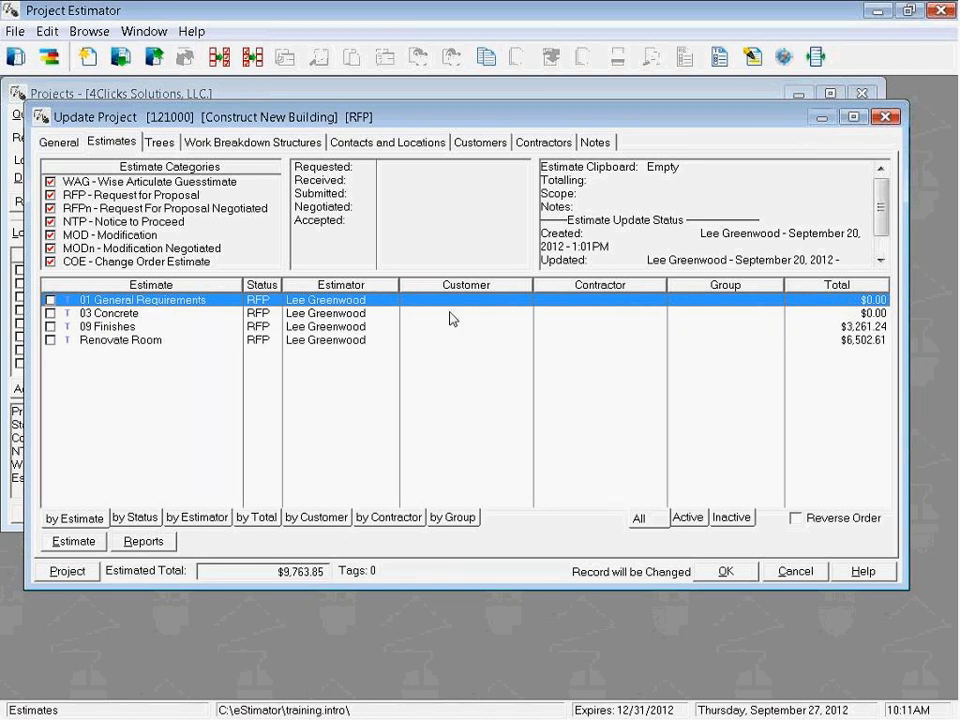
Step: Select the 09 Finishes estimate in the Construct New Building estimates list
left_click(107, 326)
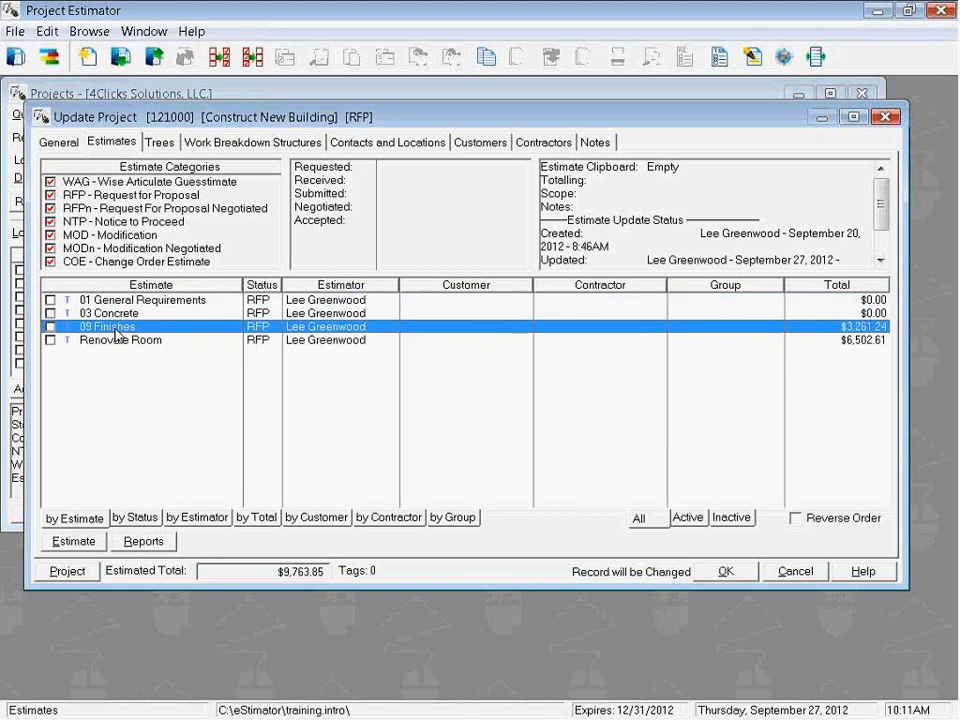
mouse_move(854, 360)
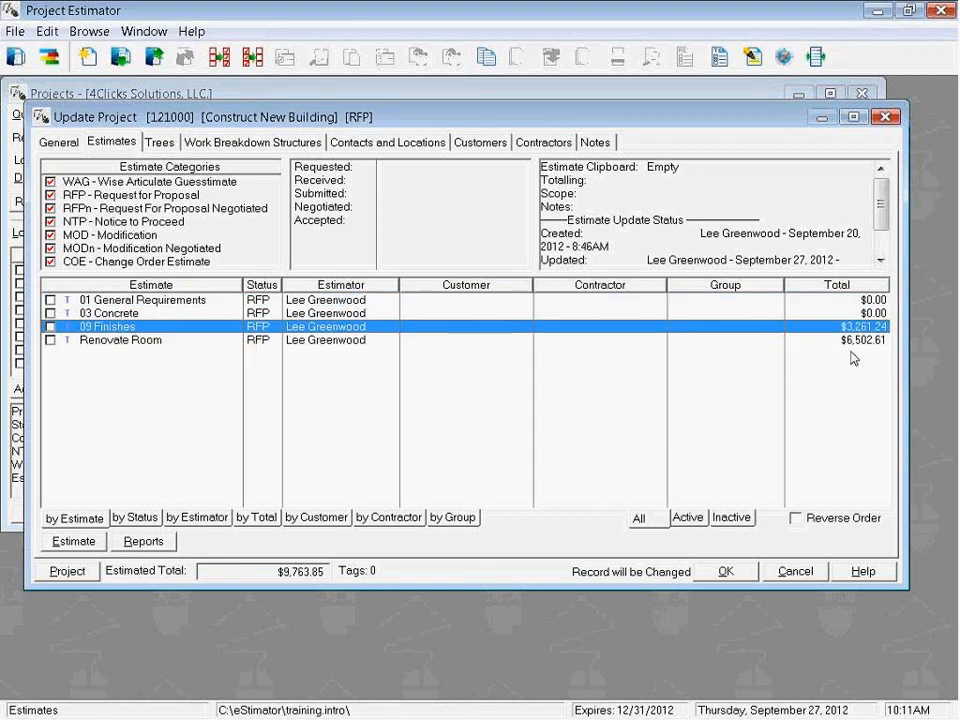
mouse_move(140, 392)
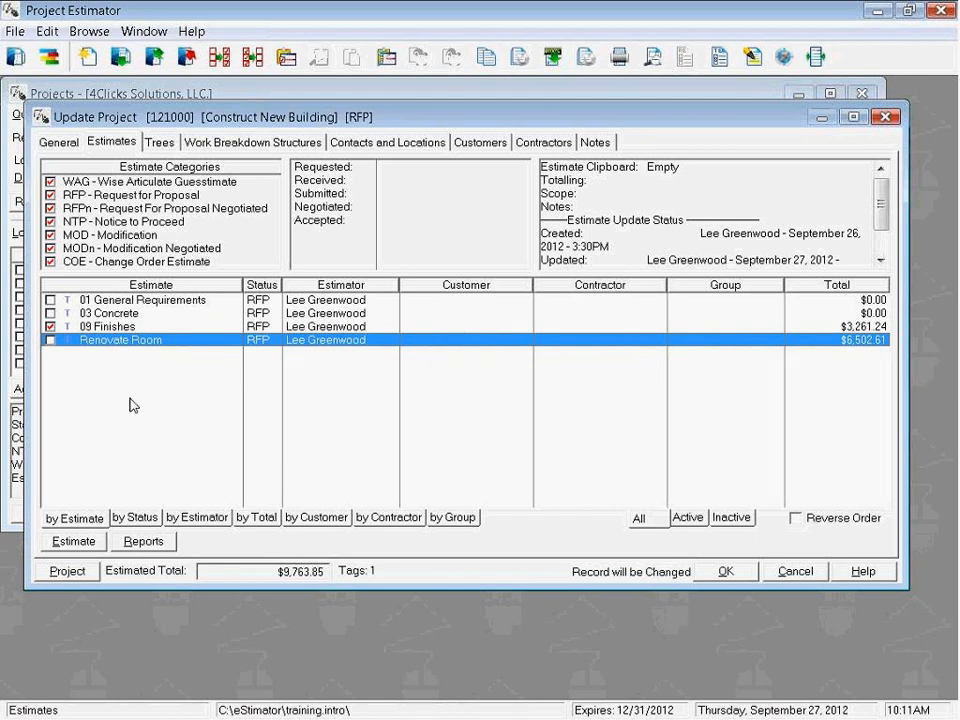
Step: Tag the Renovate Room estimate so the tag count reads 2
left_click(51, 340)
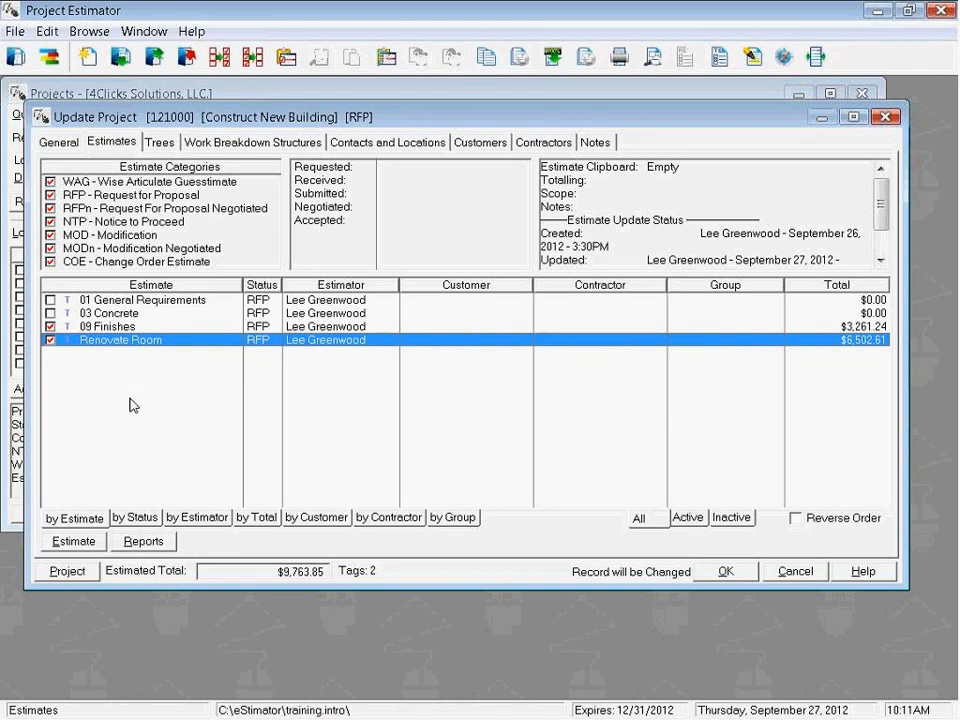
mouse_move(99, 367)
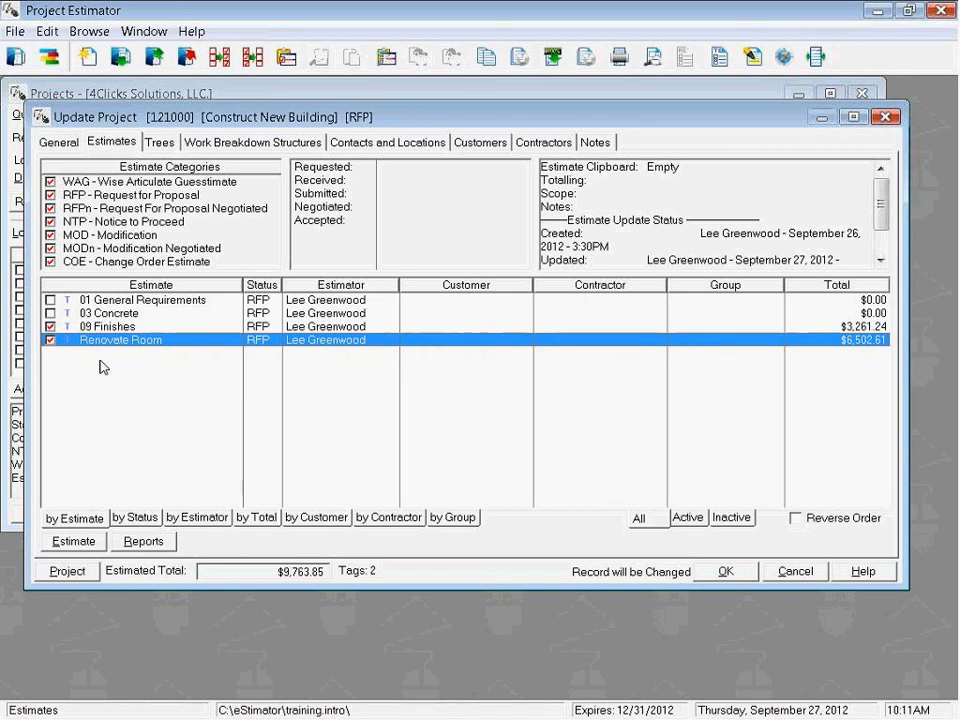
mouse_move(111, 368)
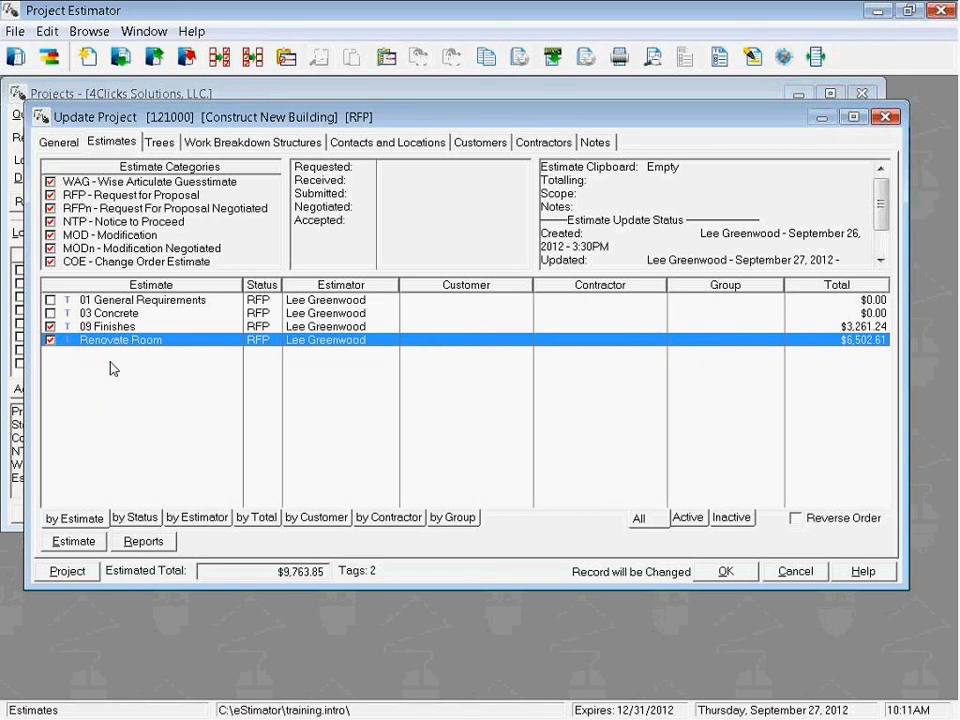
mouse_move(137, 433)
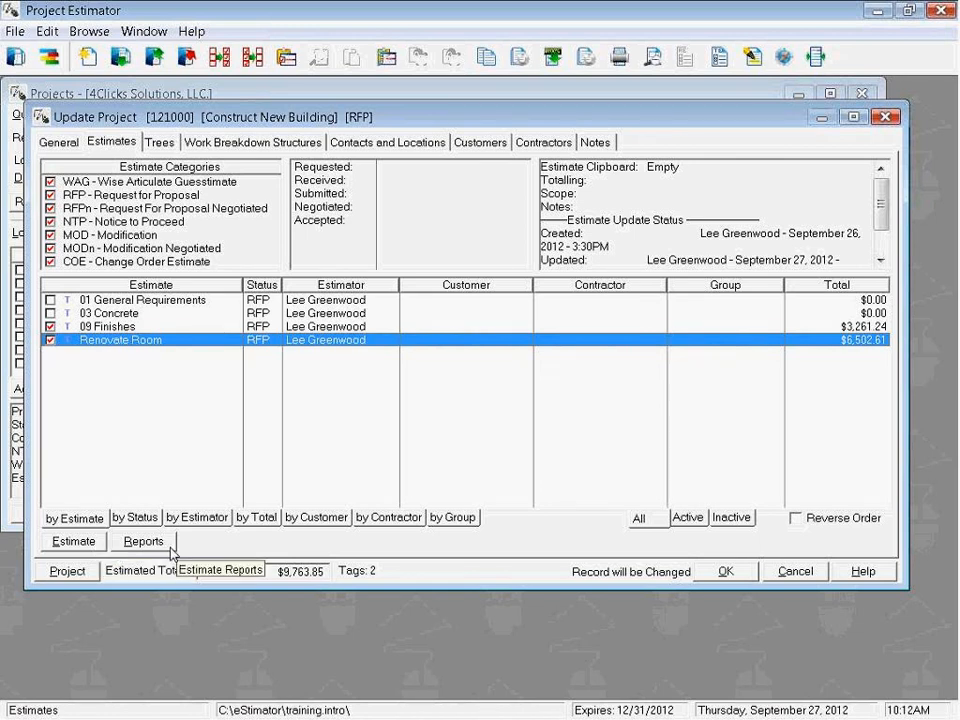
left_click(143, 541)
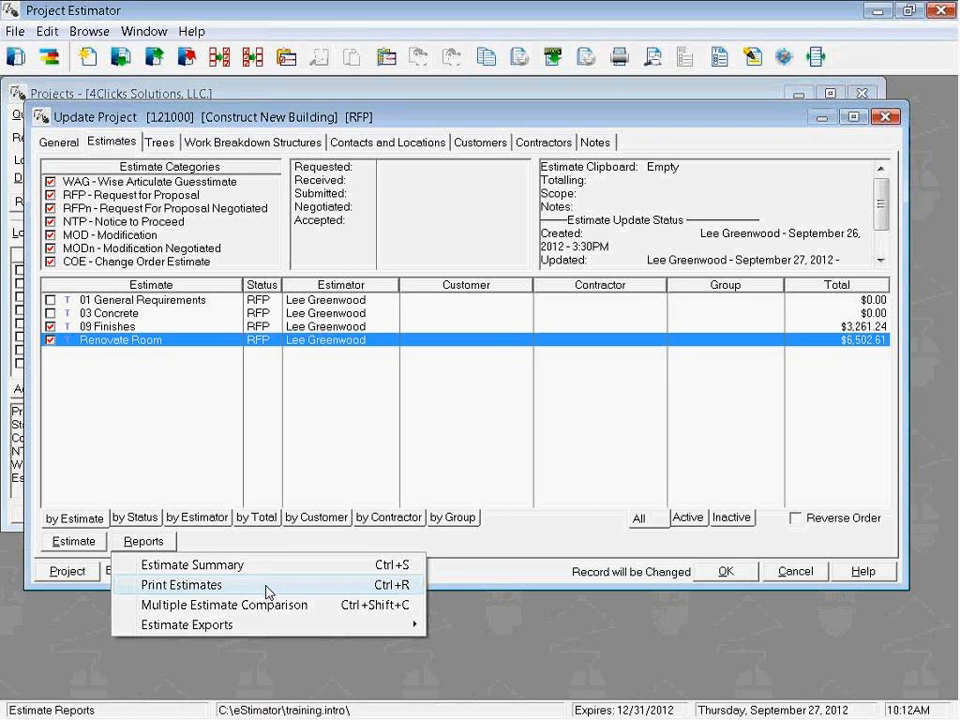
mouse_move(152, 588)
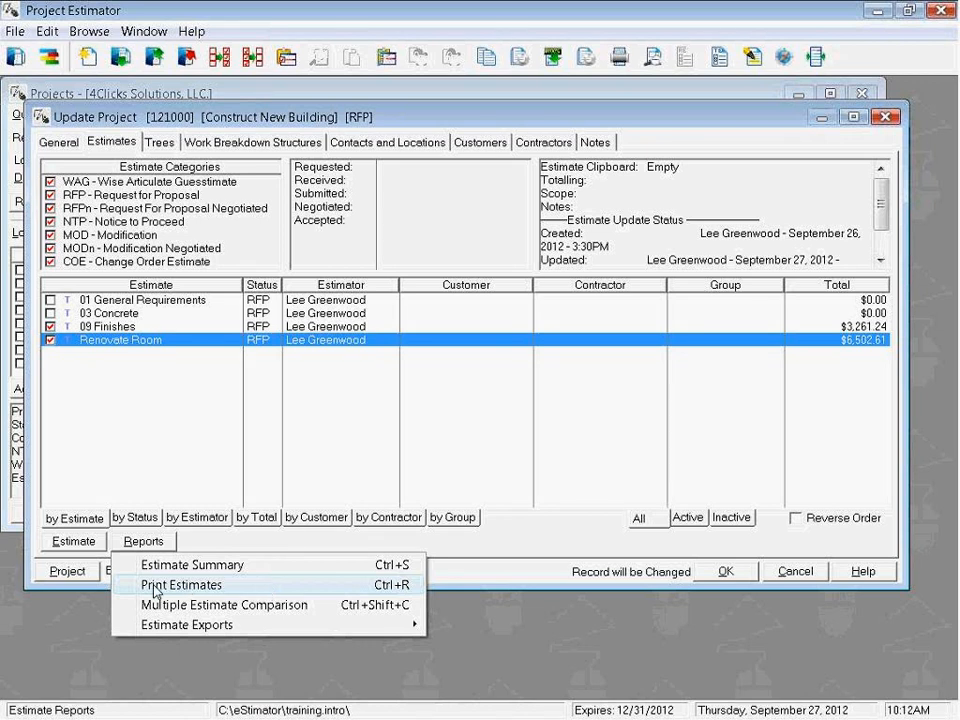
mouse_move(372, 592)
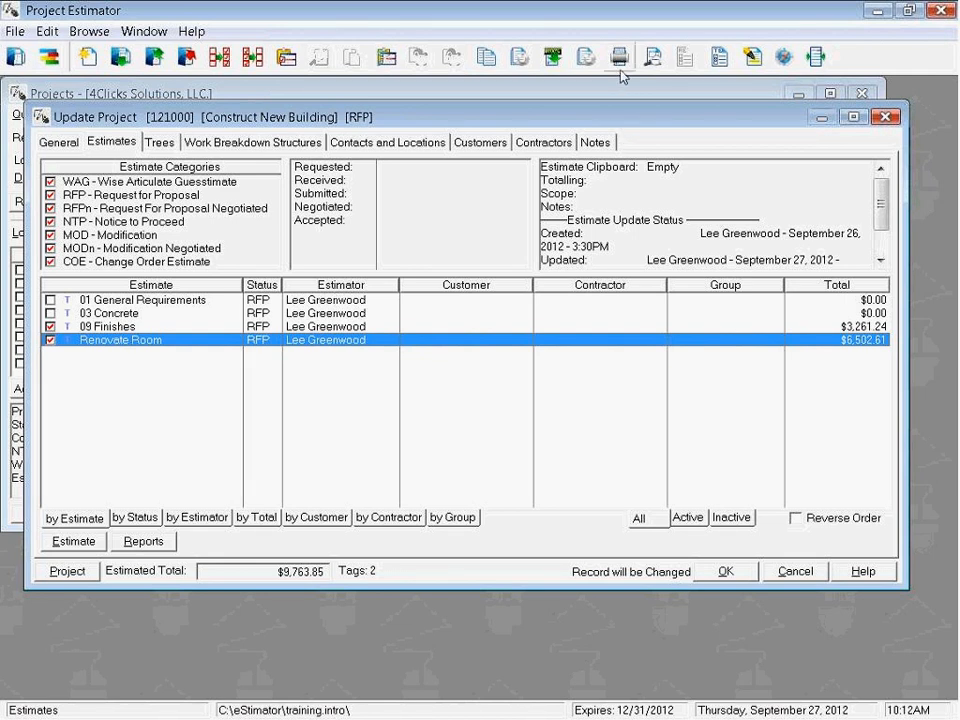
mouse_move(621, 66)
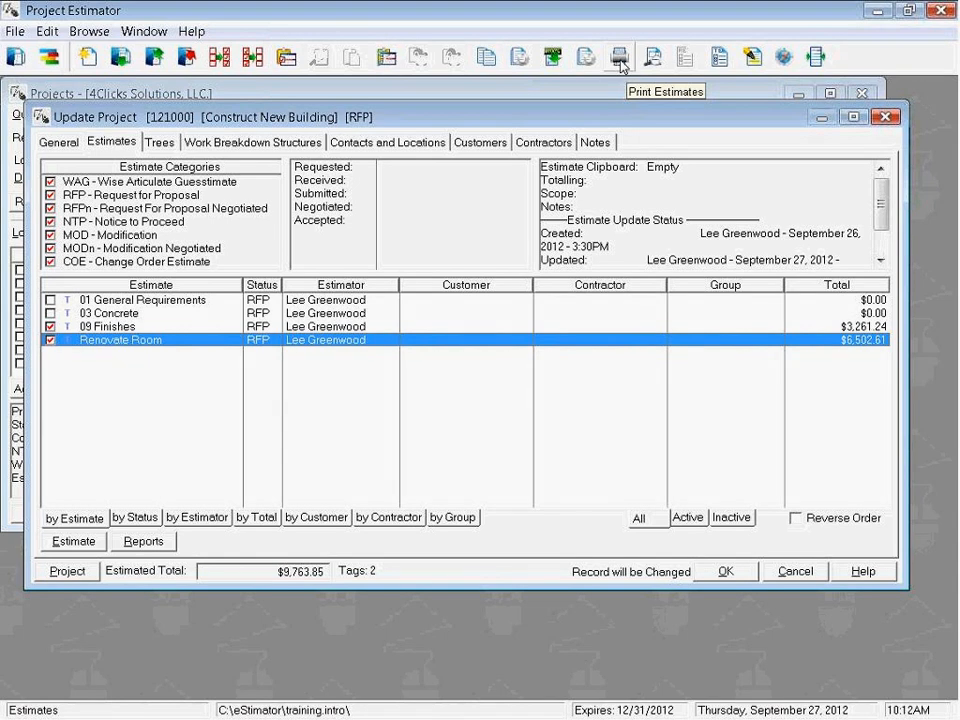
Step: Bring up Estimate Report Options for printing the tagged estimates
left_click(614, 55)
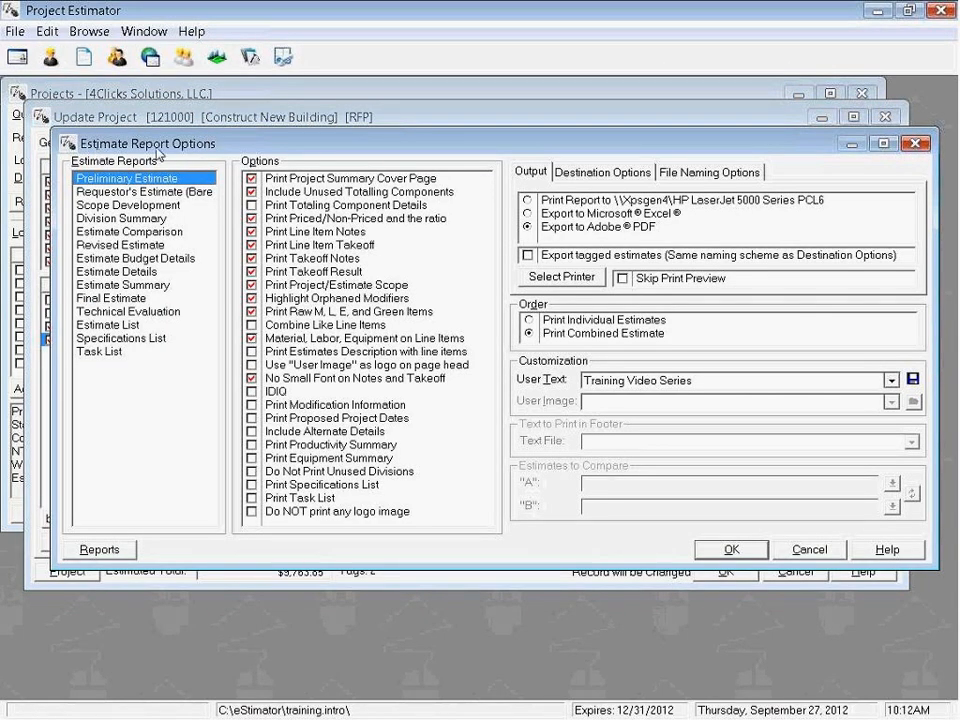
mouse_move(190, 152)
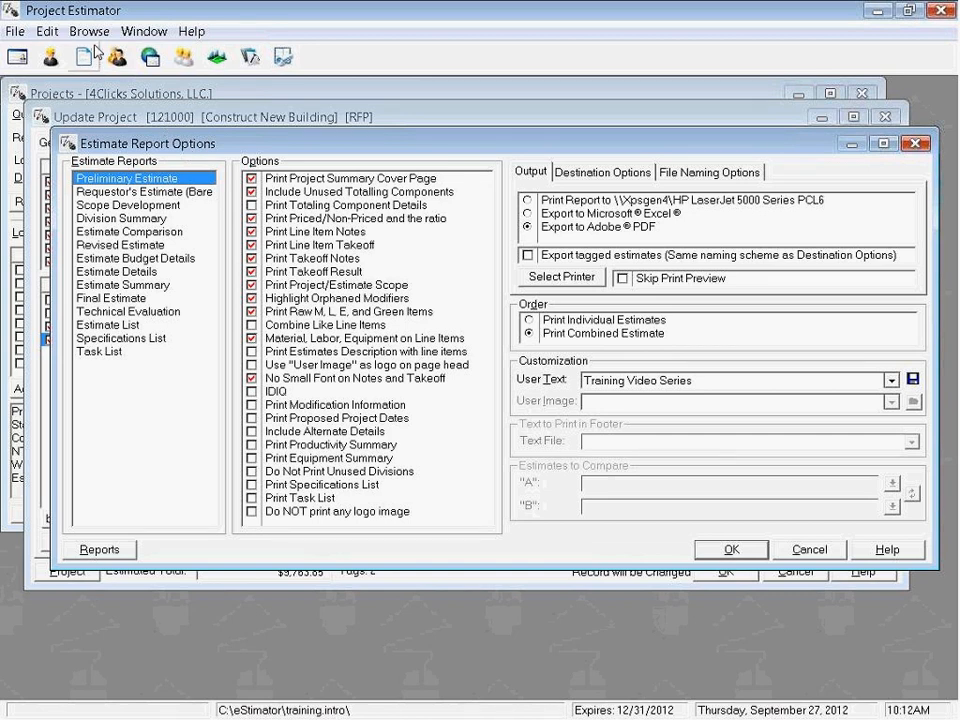
mouse_move(88, 37)
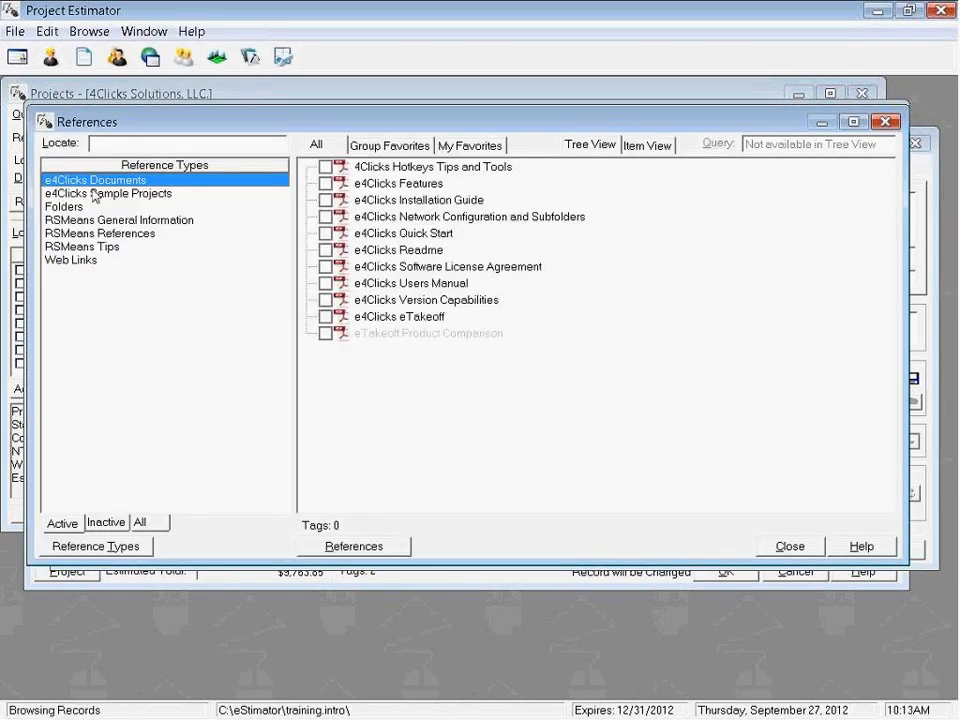
Step: Browse RSMeans General Information, then pick the e4Clicks Users Manual from e4Clicks documents
left_click(118, 219)
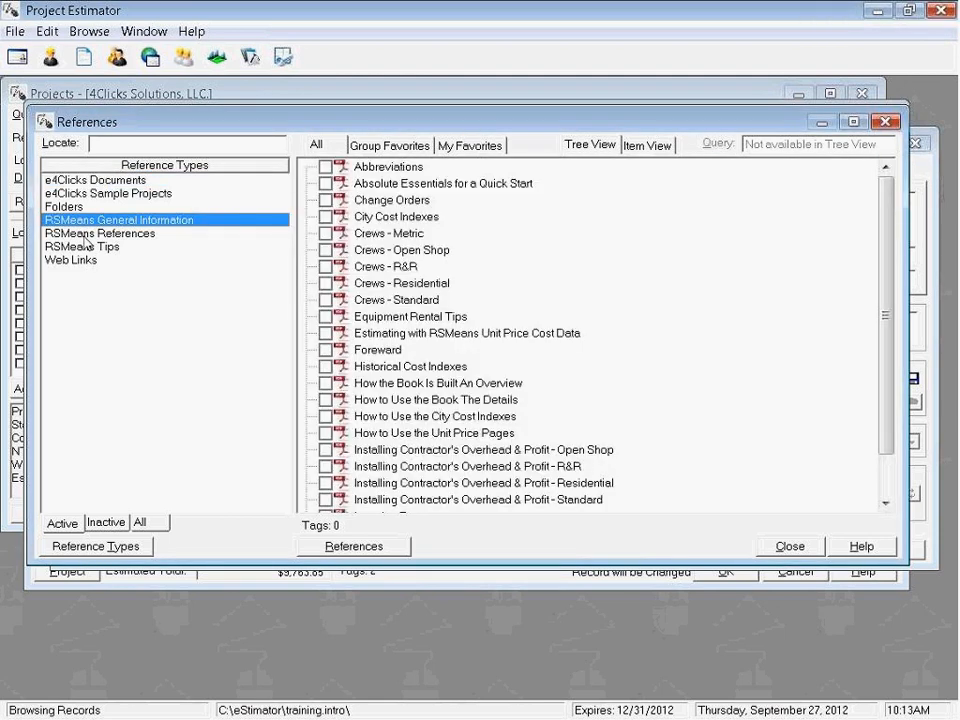
left_click(93, 179)
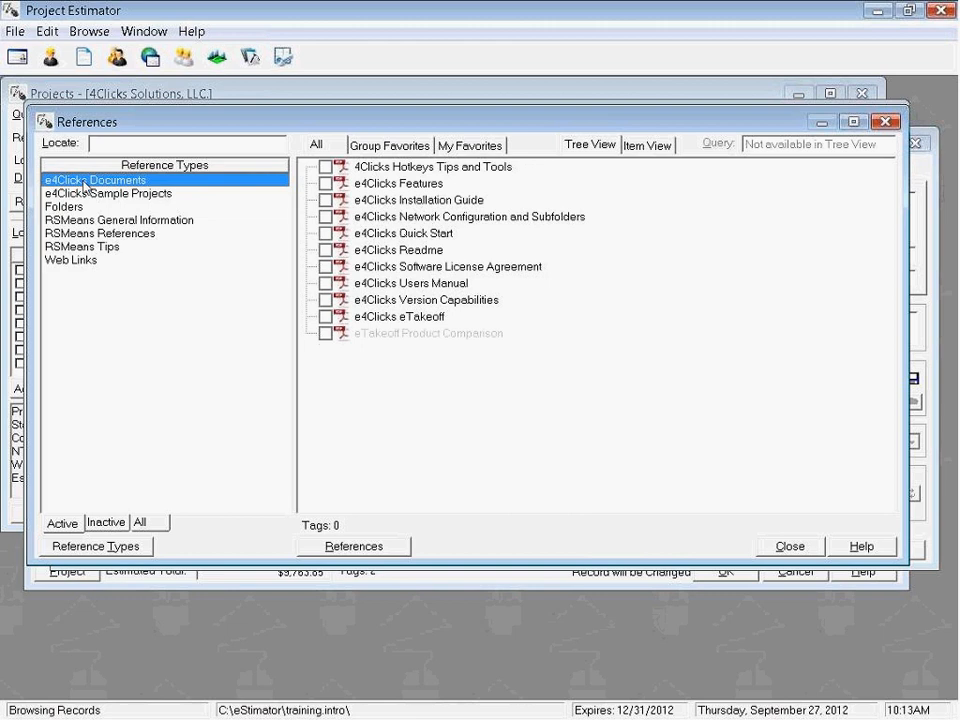
left_click(410, 283)
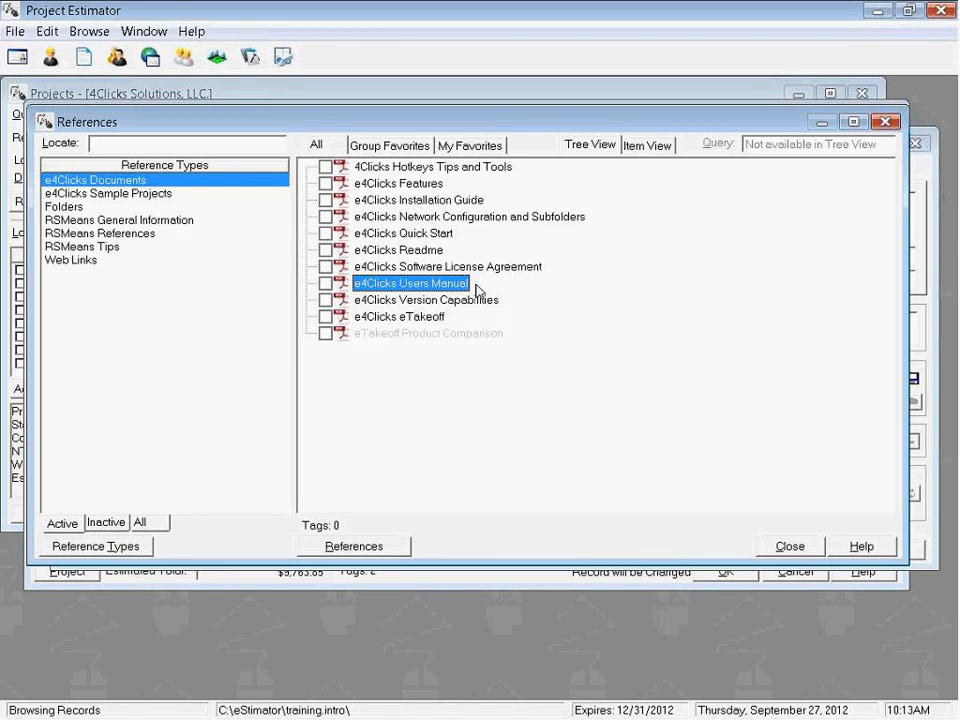
mouse_move(395, 289)
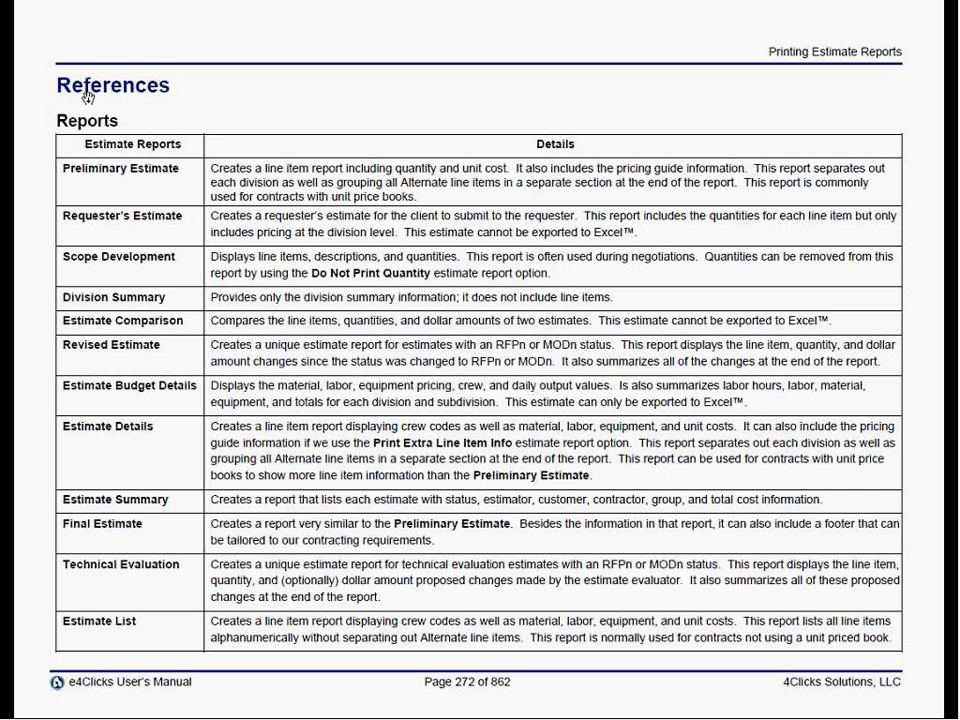
mouse_move(787, 92)
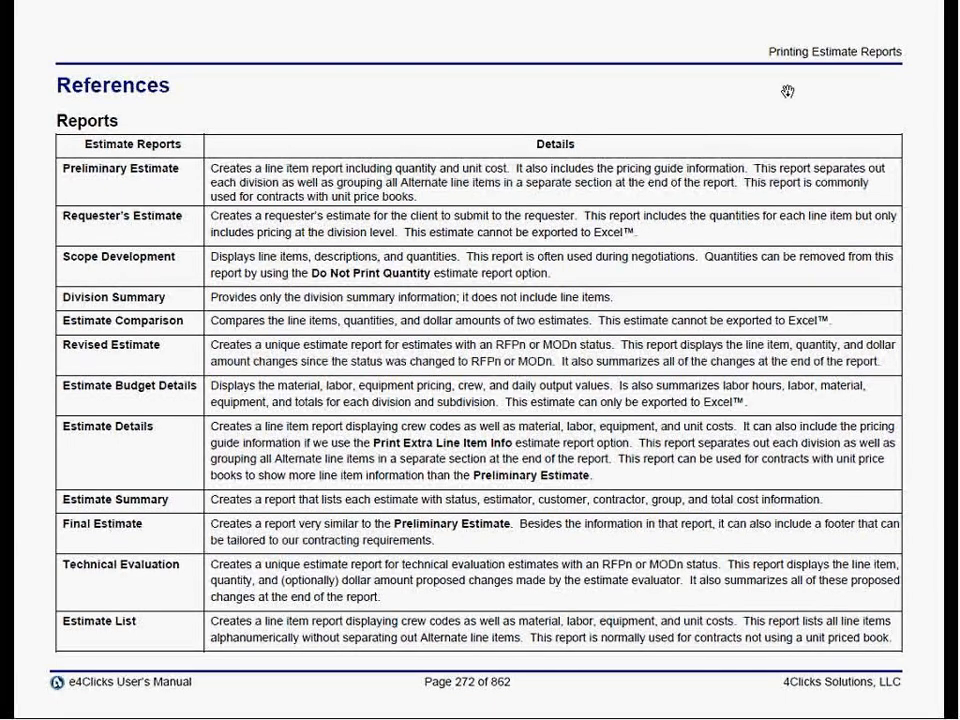
mouse_move(870, 79)
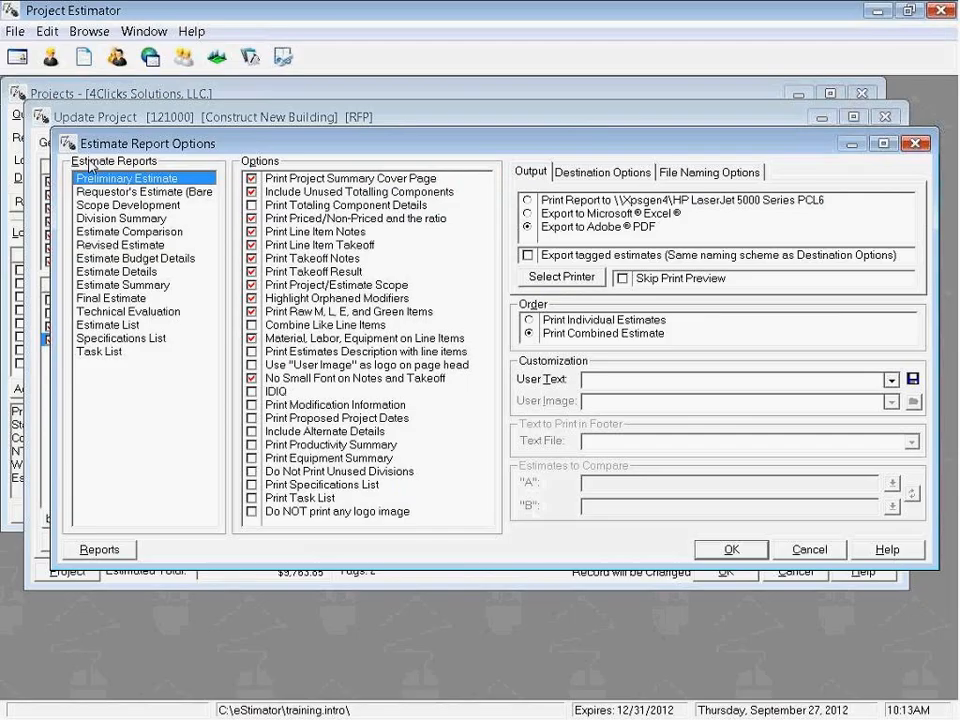
mouse_move(131, 366)
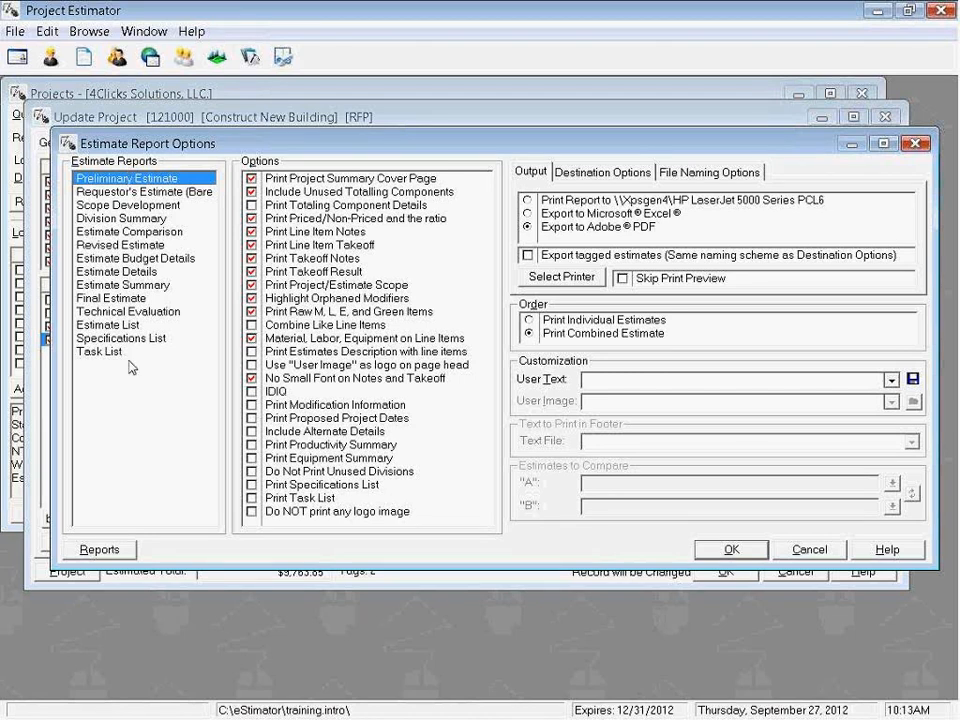
Step: Preview Scope Development, Estimate Comparison and Estimate Budget Details options, then reselect Preliminary Estimate
left_click(128, 204)
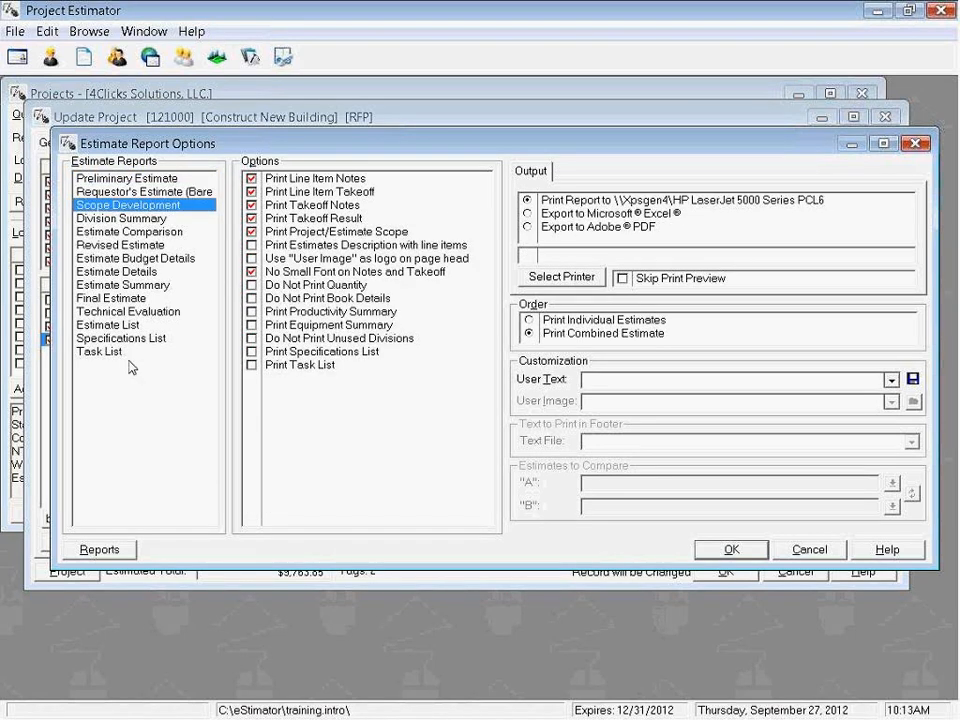
left_click(129, 231)
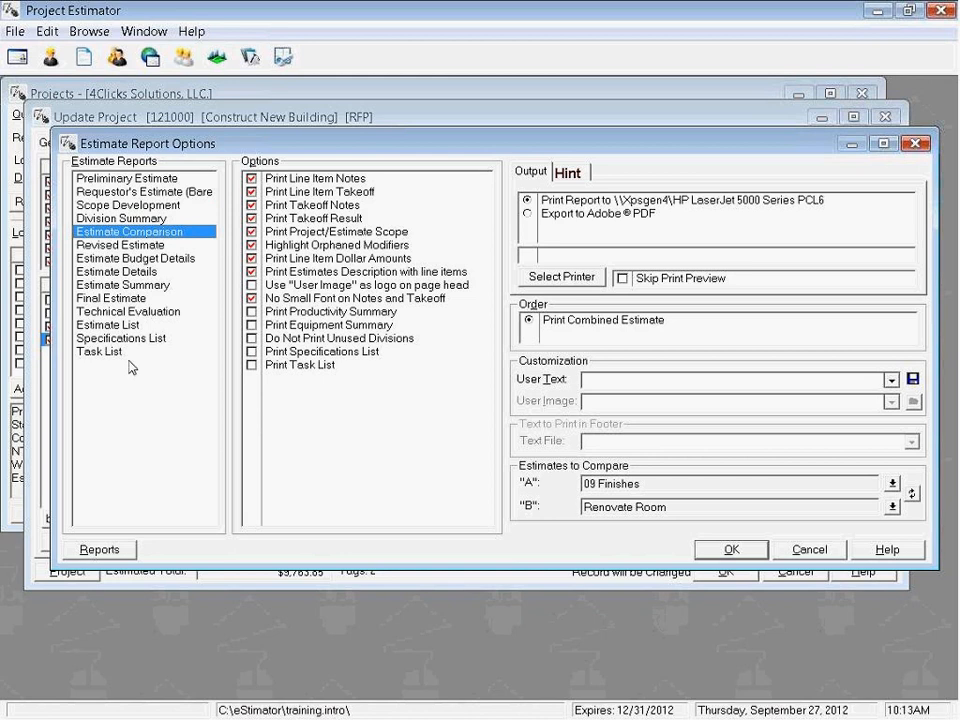
left_click(126, 177)
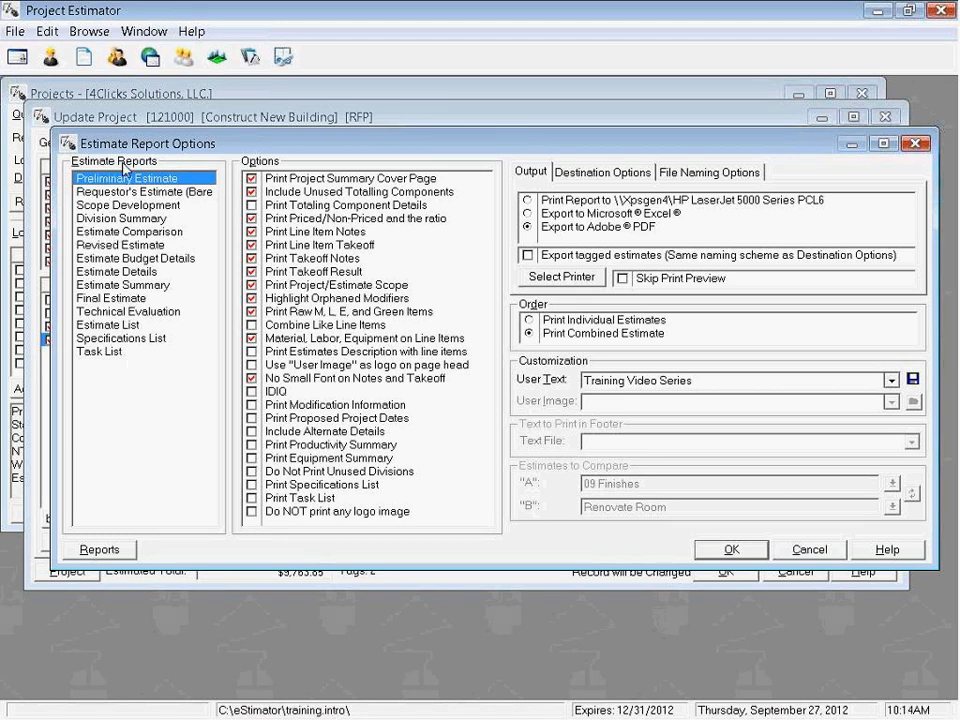
left_click(253, 191)
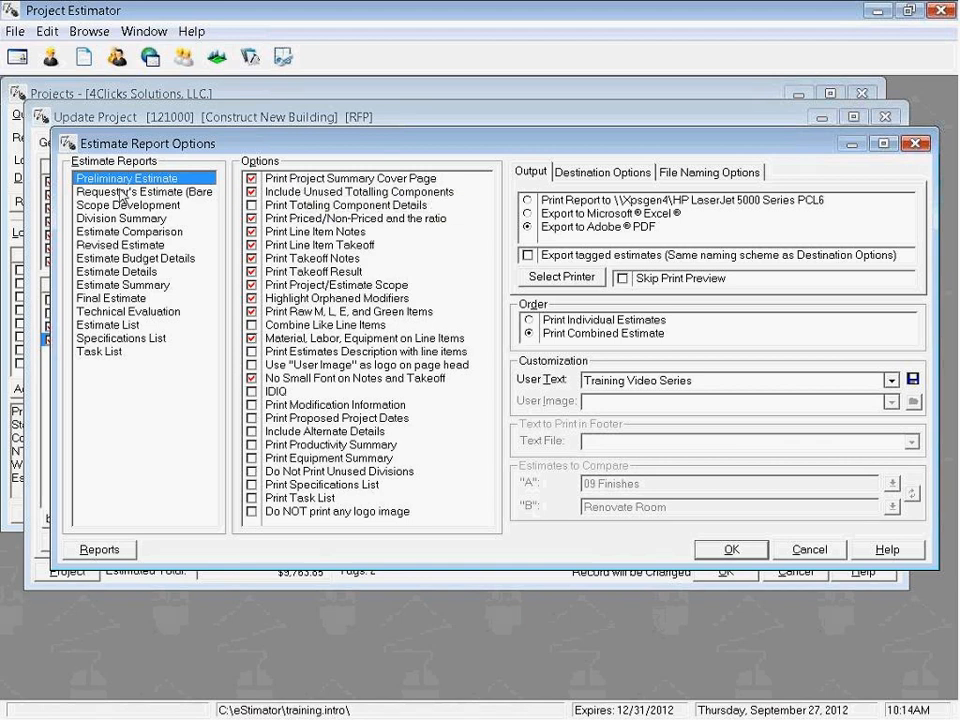
left_click(128, 204)
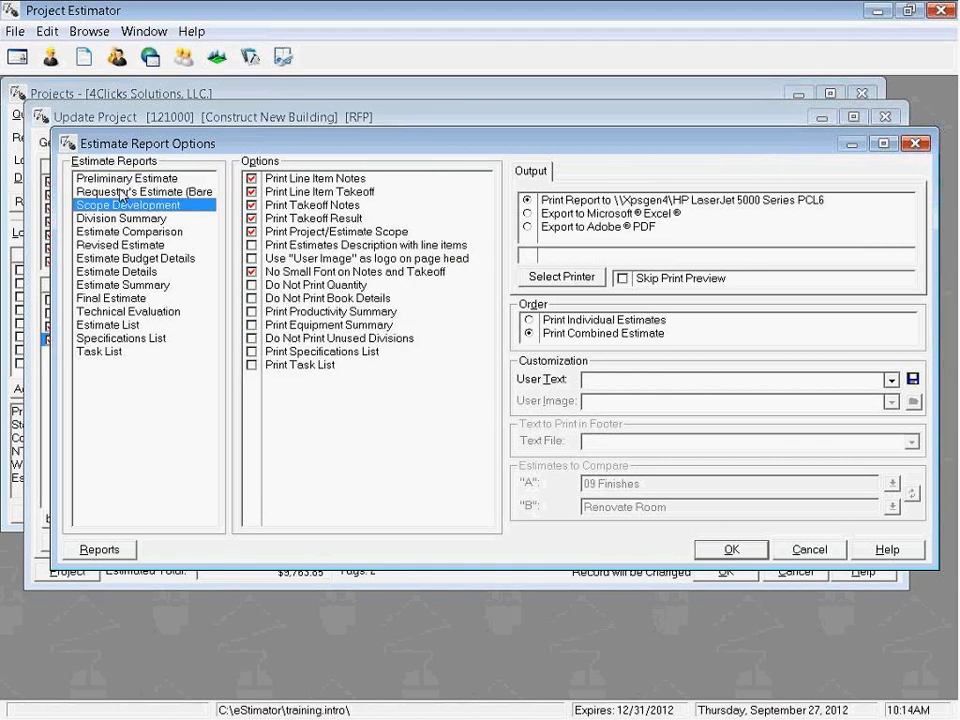
left_click(130, 231)
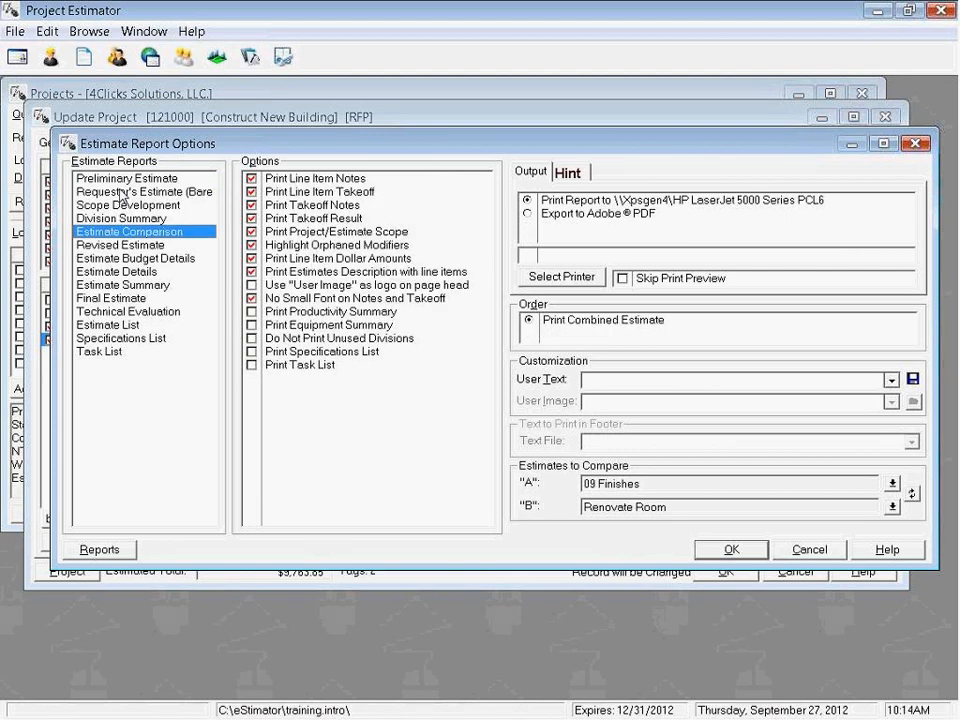
left_click(136, 258)
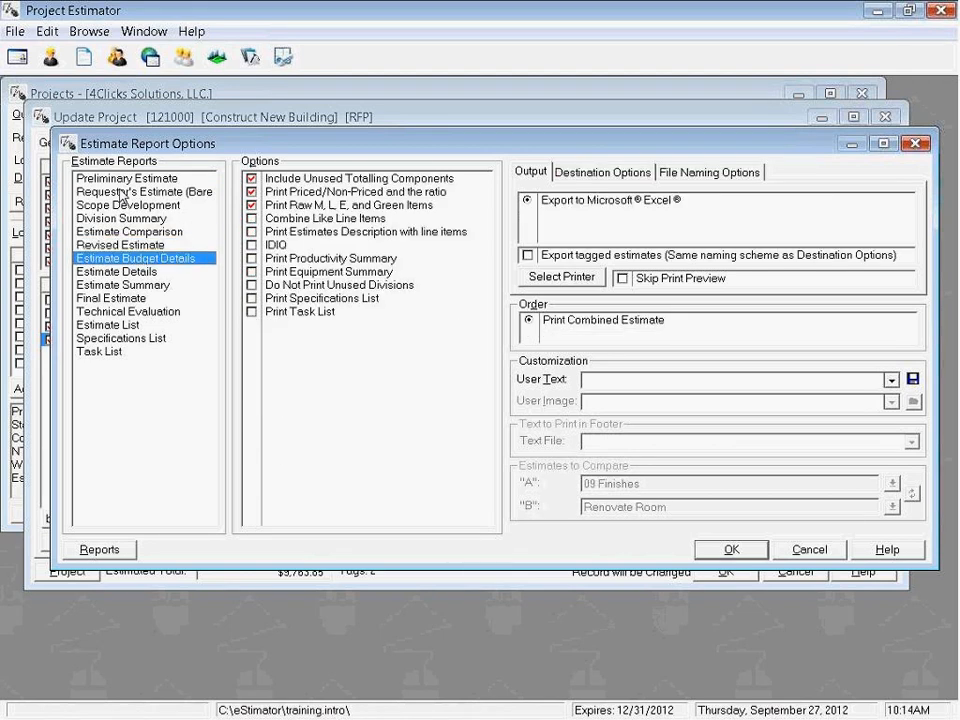
left_click(126, 178)
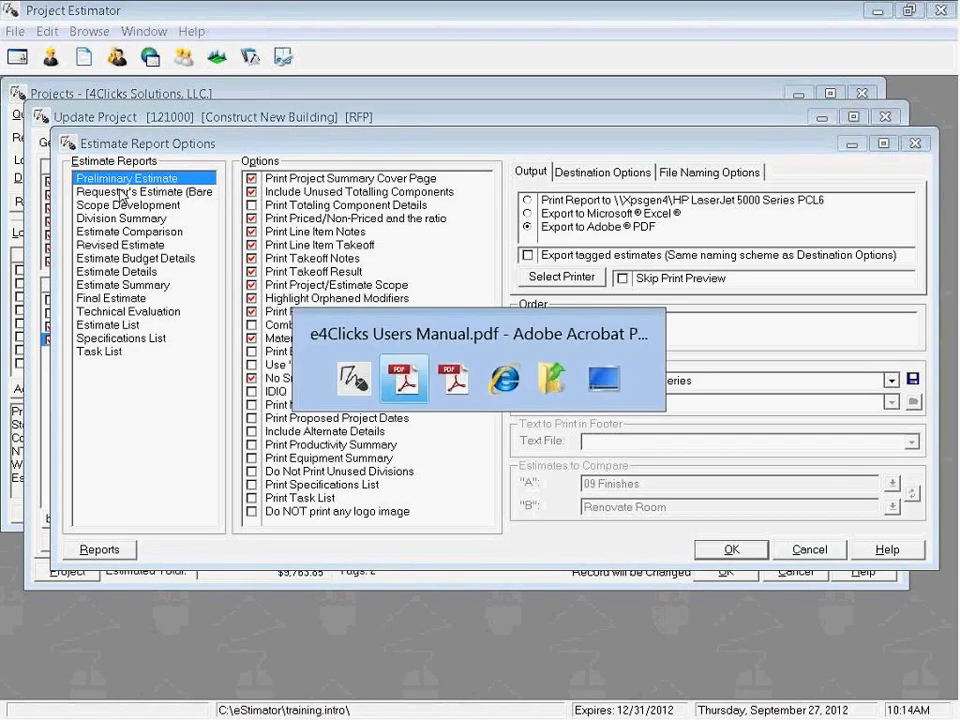
Step: Show the Users Manual PDF and scroll from the Reports table to the Options table
left_click(404, 379)
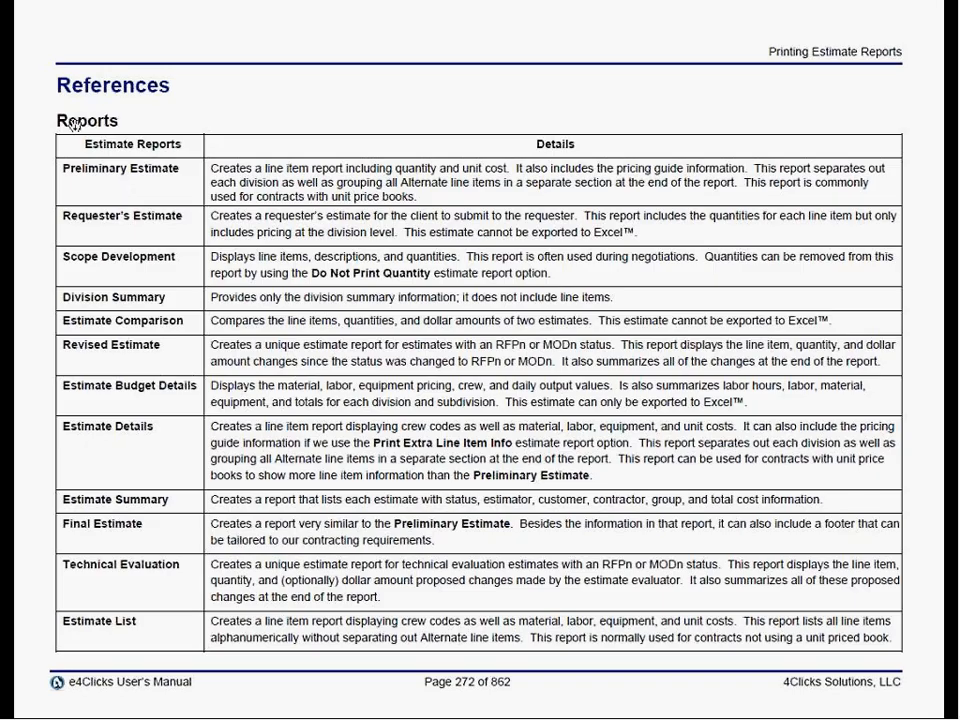
mouse_move(116, 173)
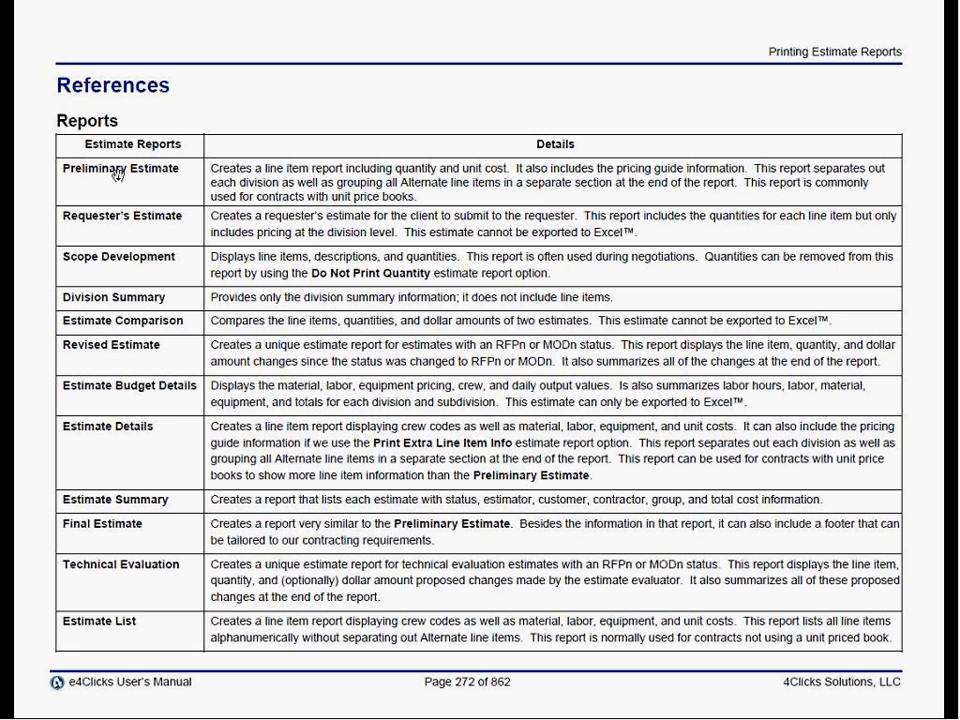
mouse_move(318, 367)
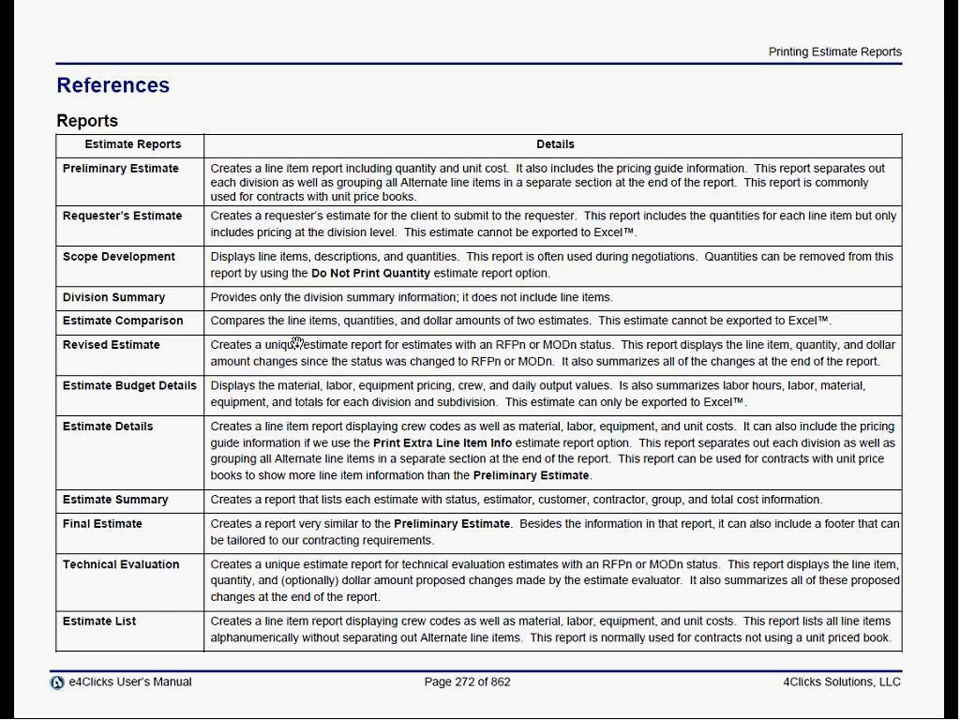
scroll("down", 3)
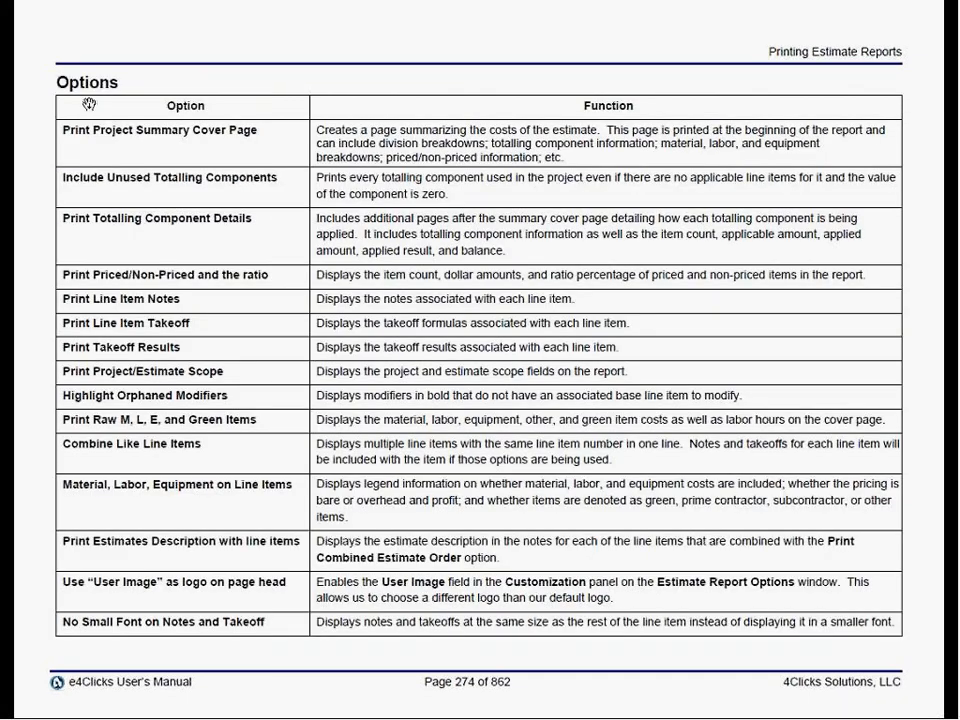
mouse_move(388, 147)
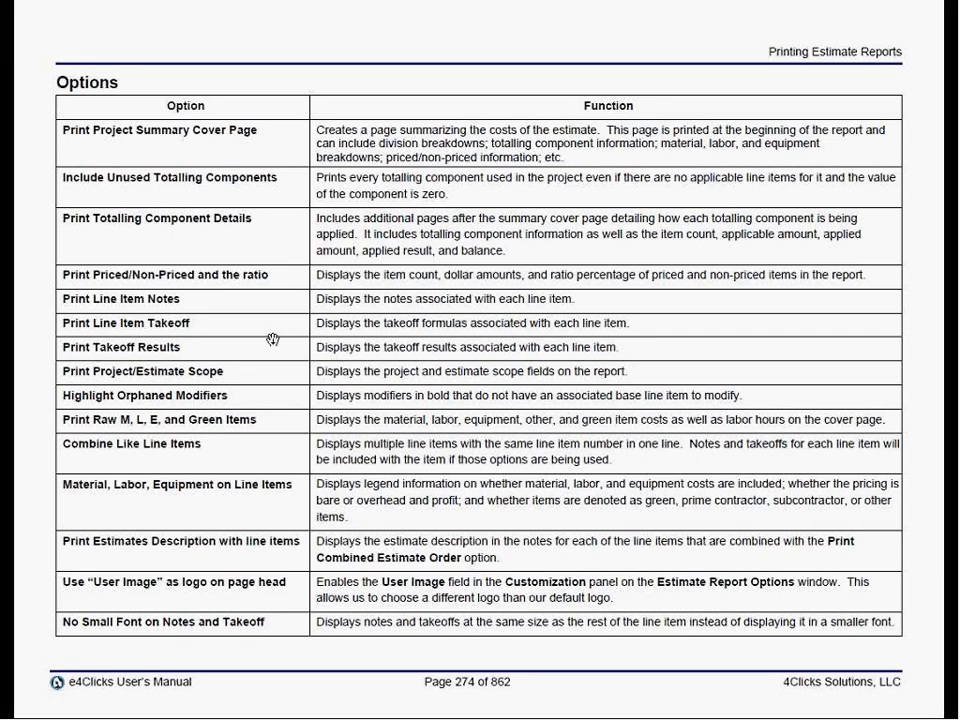
mouse_move(268, 371)
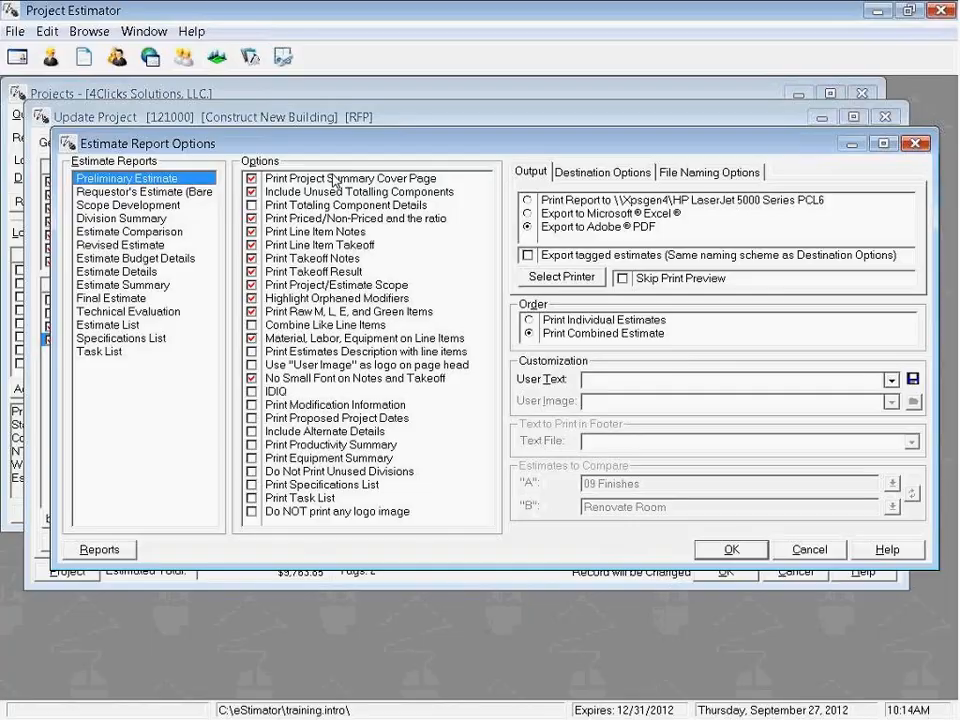
mouse_move(340, 200)
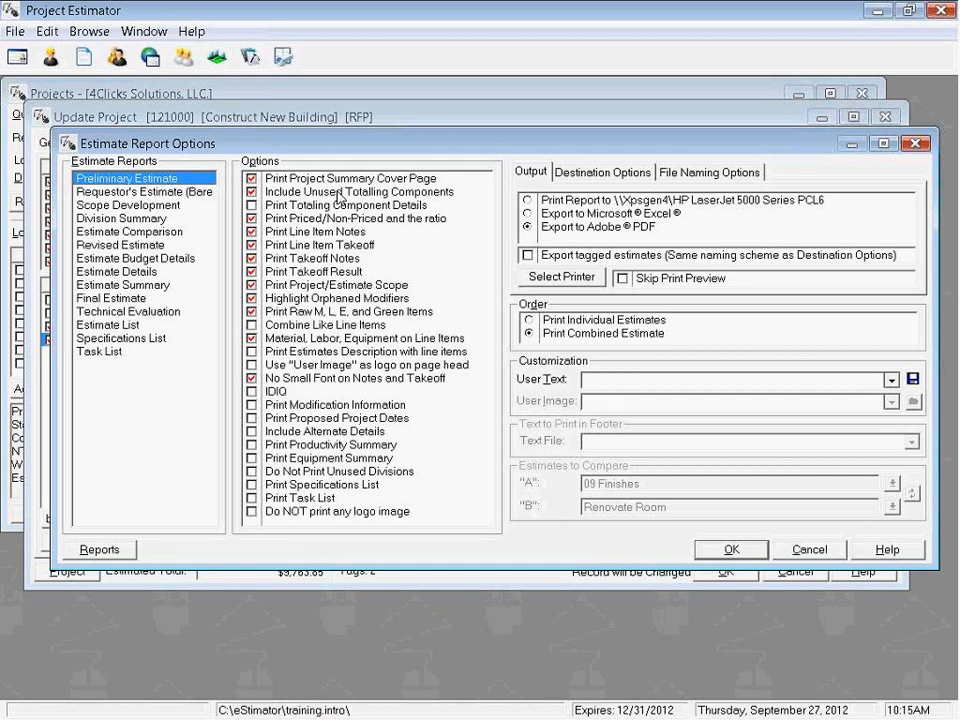
left_click(129, 231)
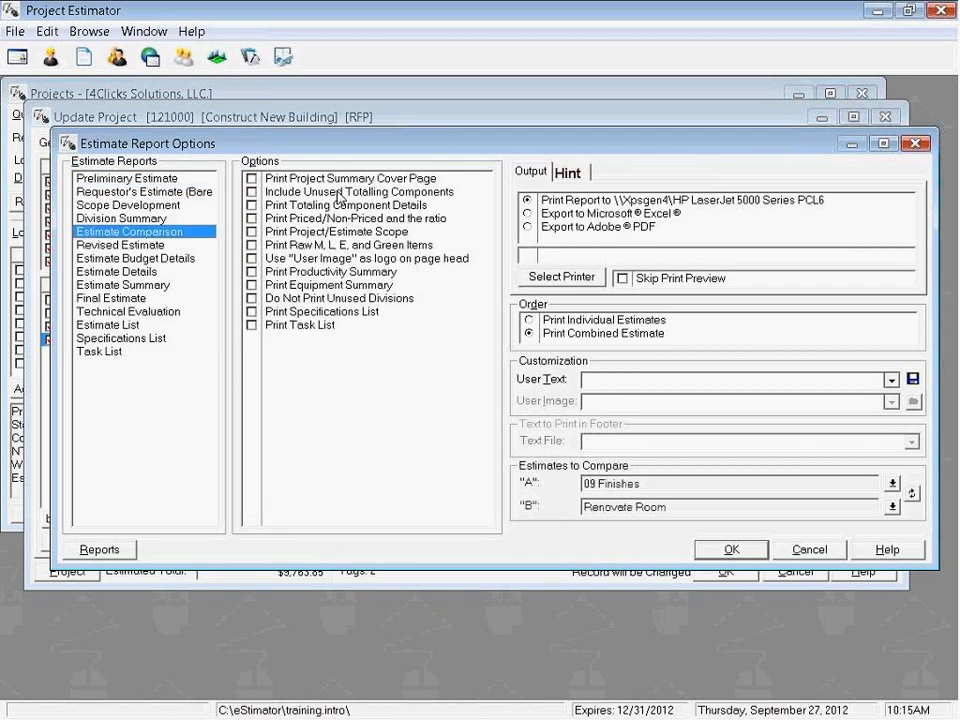
left_click(127, 177)
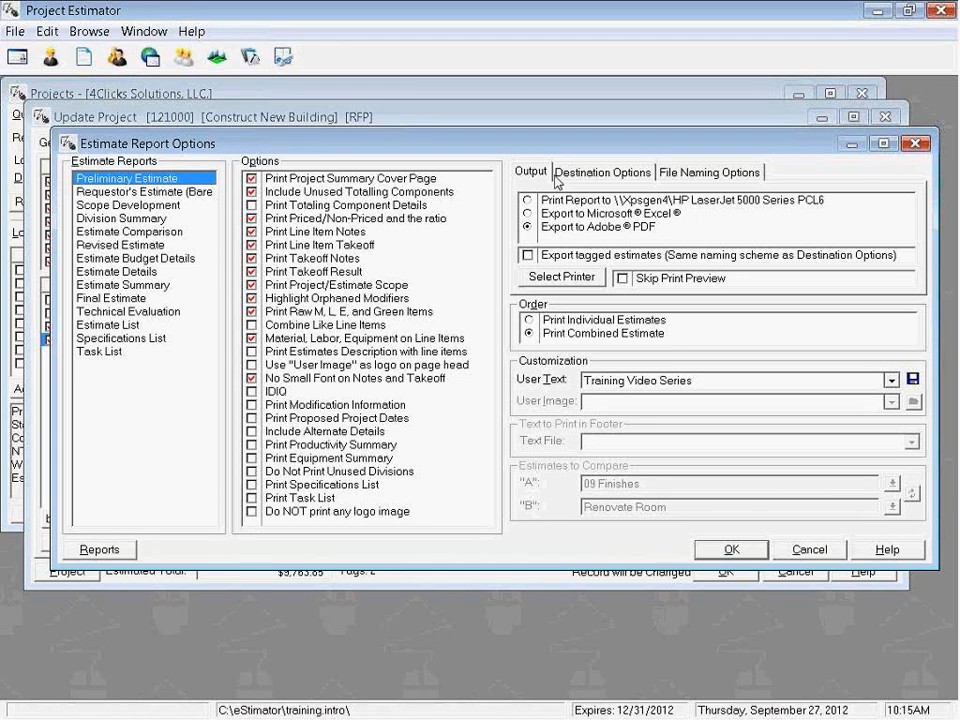
mouse_move(546, 183)
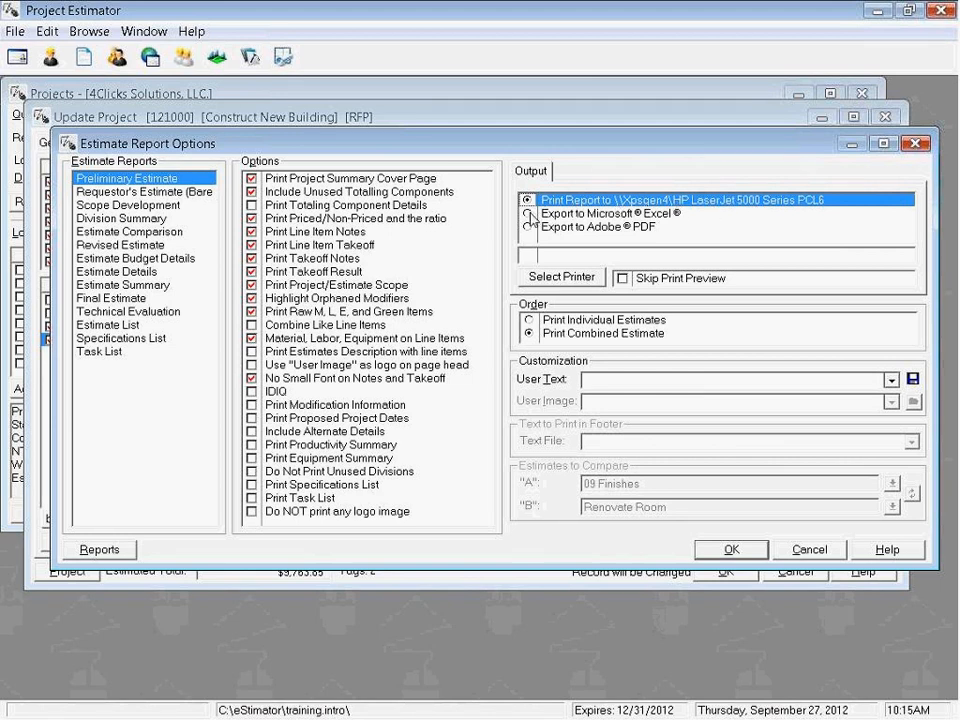
Step: Try Excel output, settle on Adobe PDF export, and view the Destination Options
left_click(527, 213)
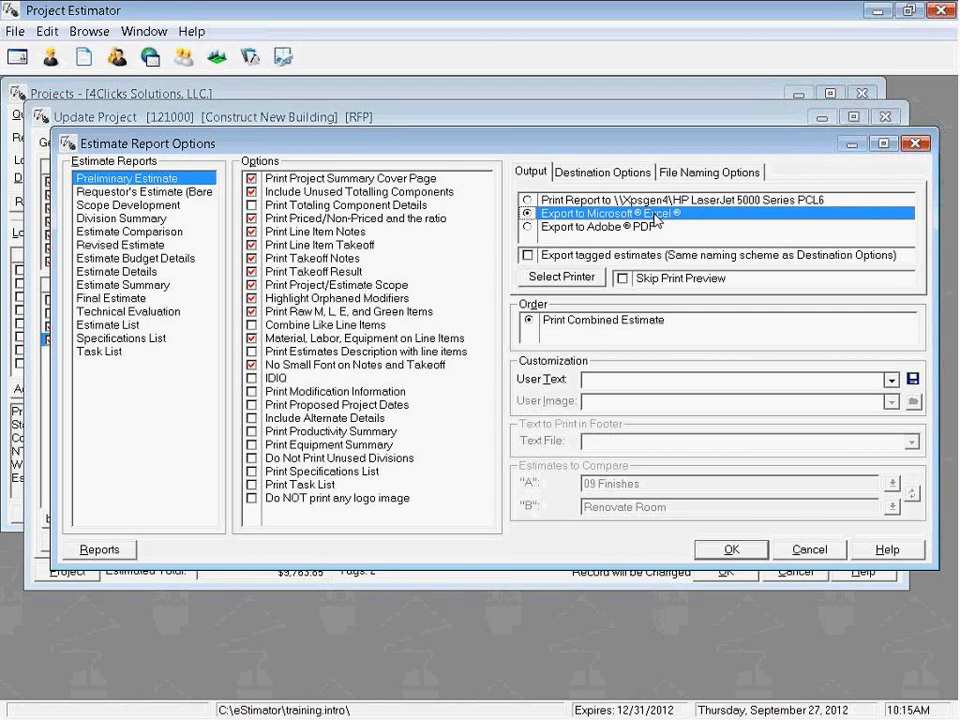
left_click(527, 227)
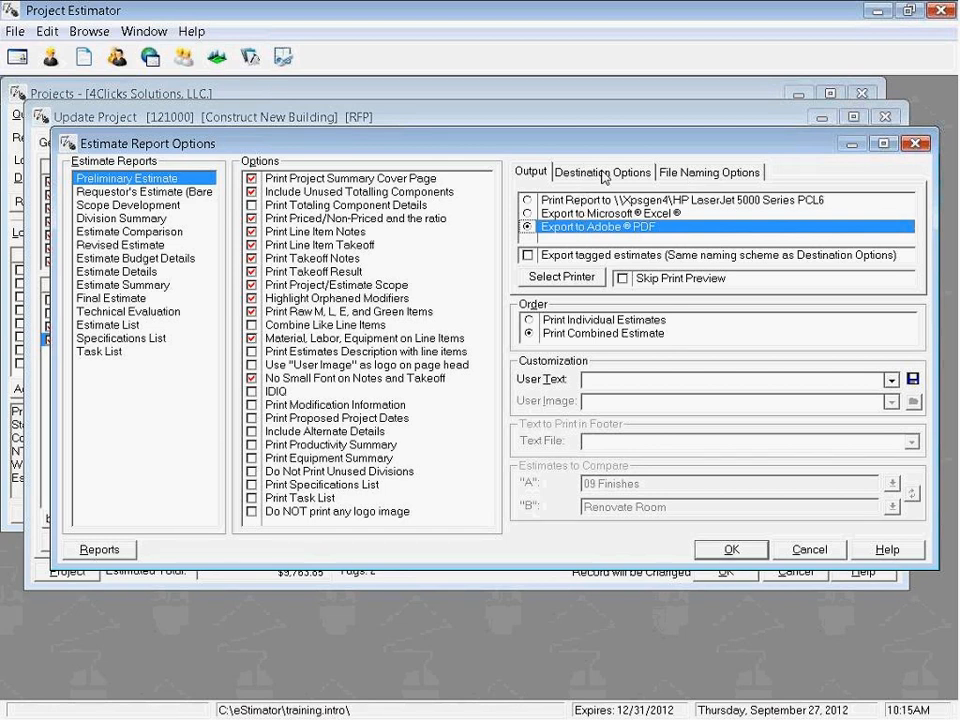
left_click(602, 172)
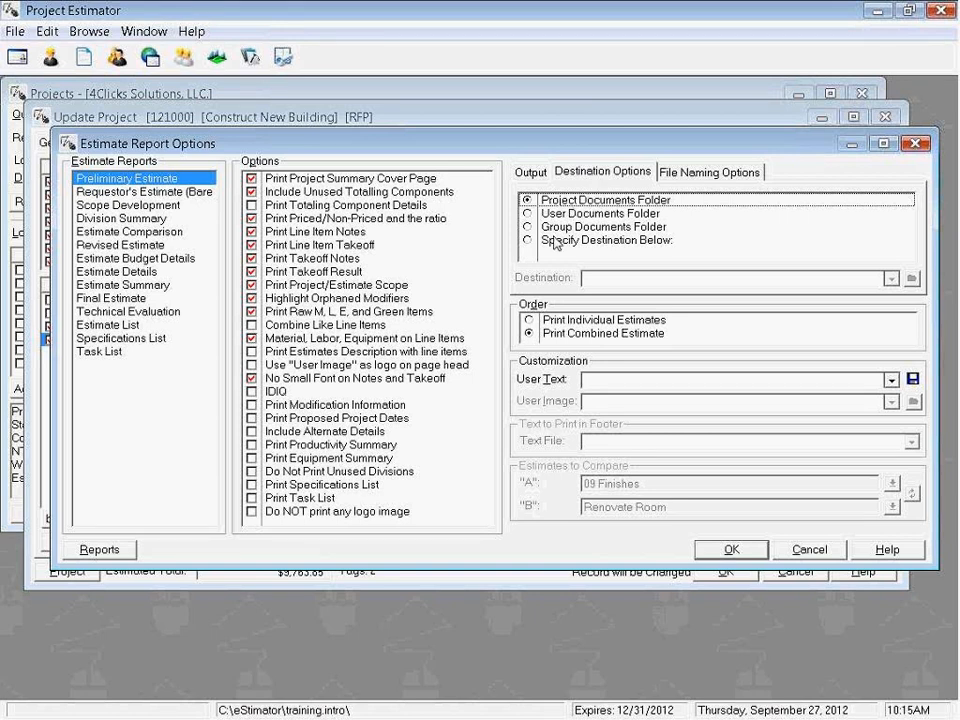
left_click(527, 240)
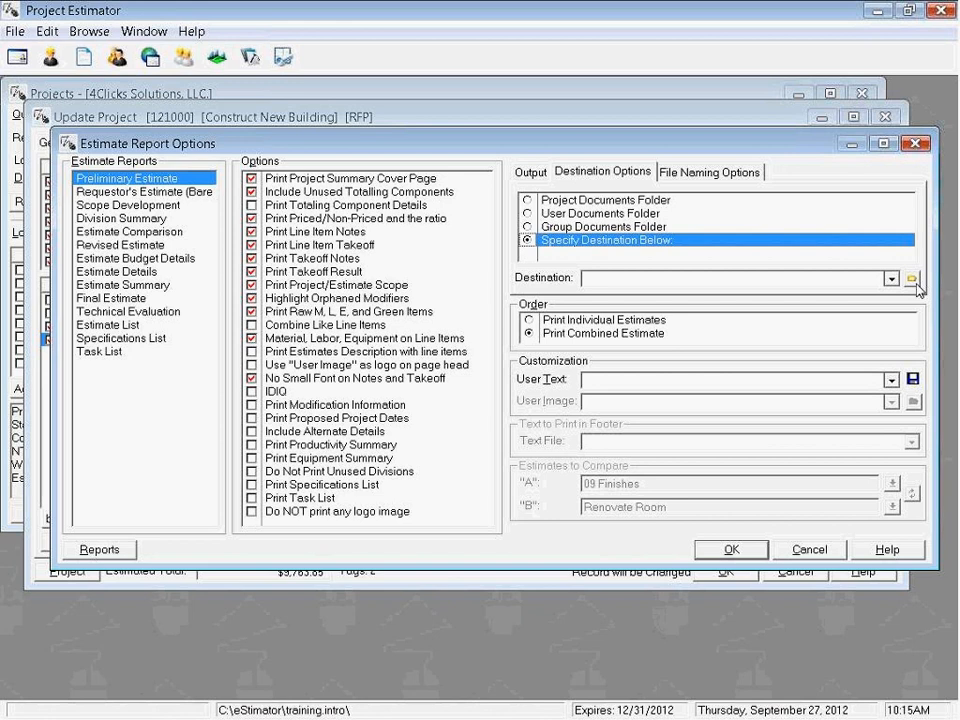
mouse_move(933, 288)
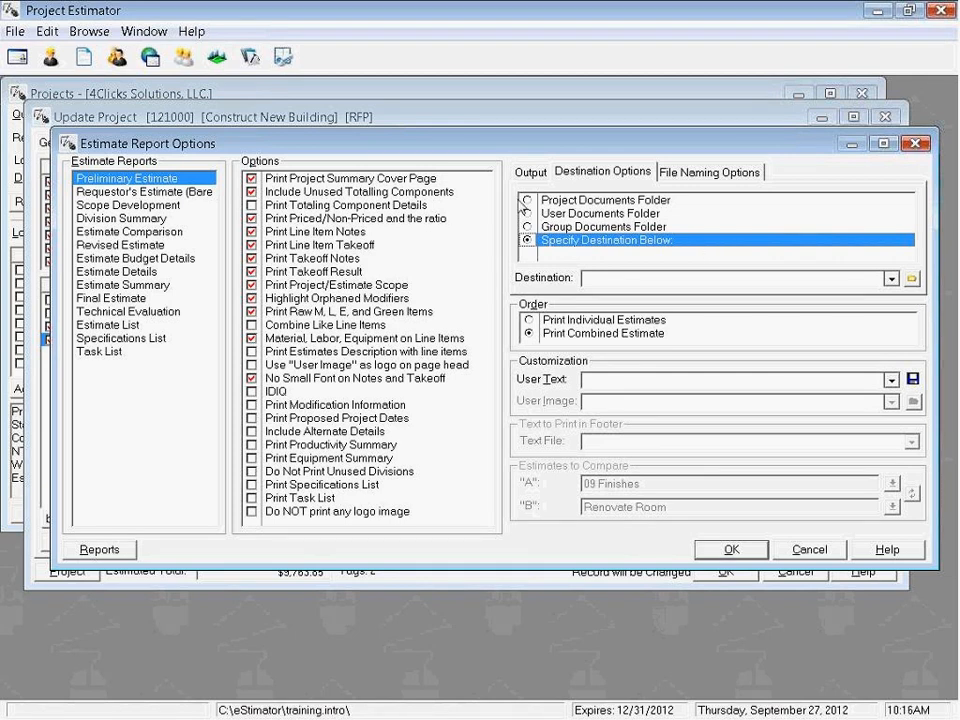
left_click(525, 199)
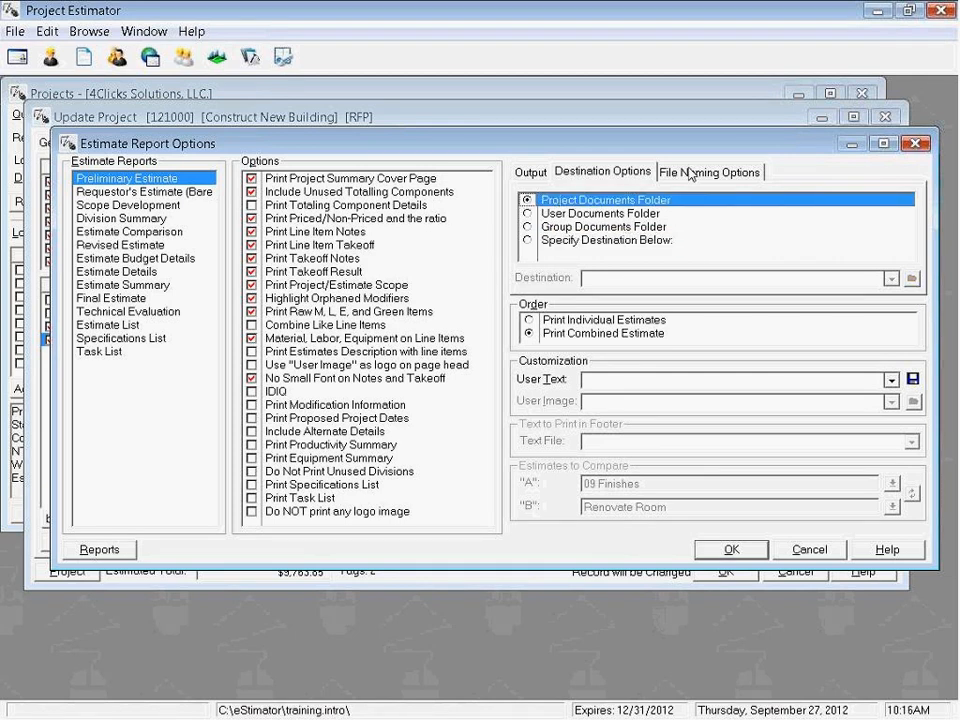
mouse_move(690, 181)
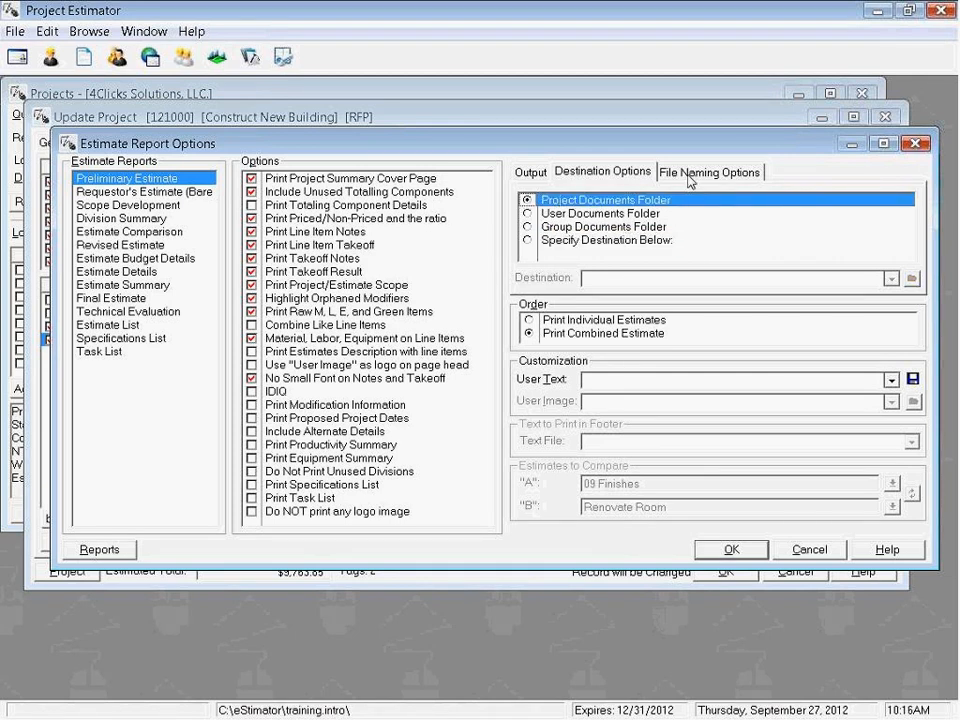
Step: Add the time and user text 'User Text' to exported file names
left_click(709, 171)
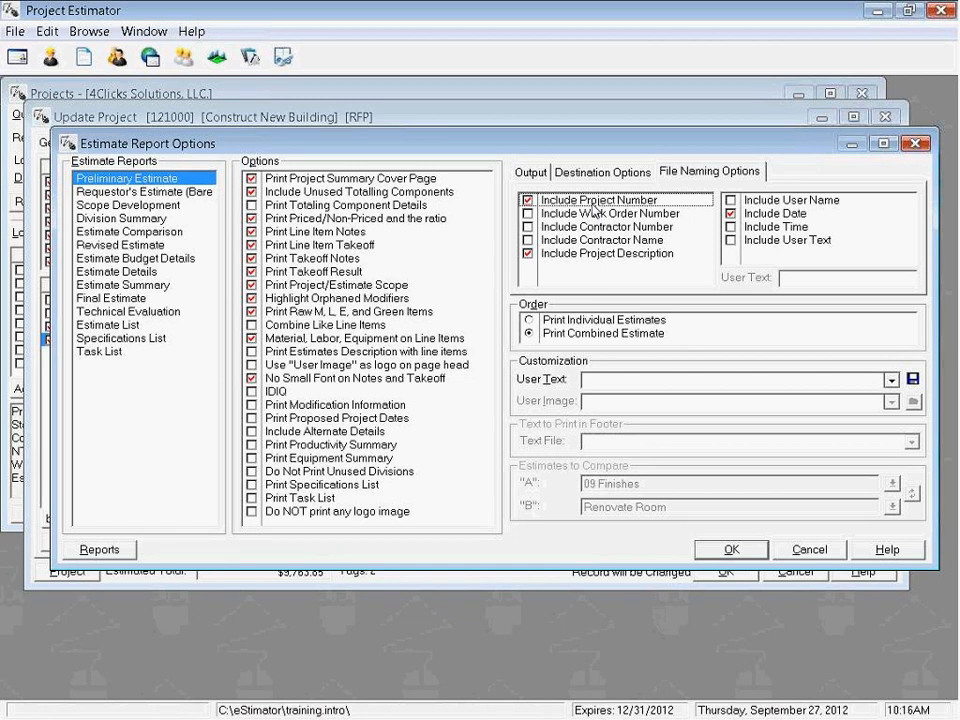
mouse_move(671, 230)
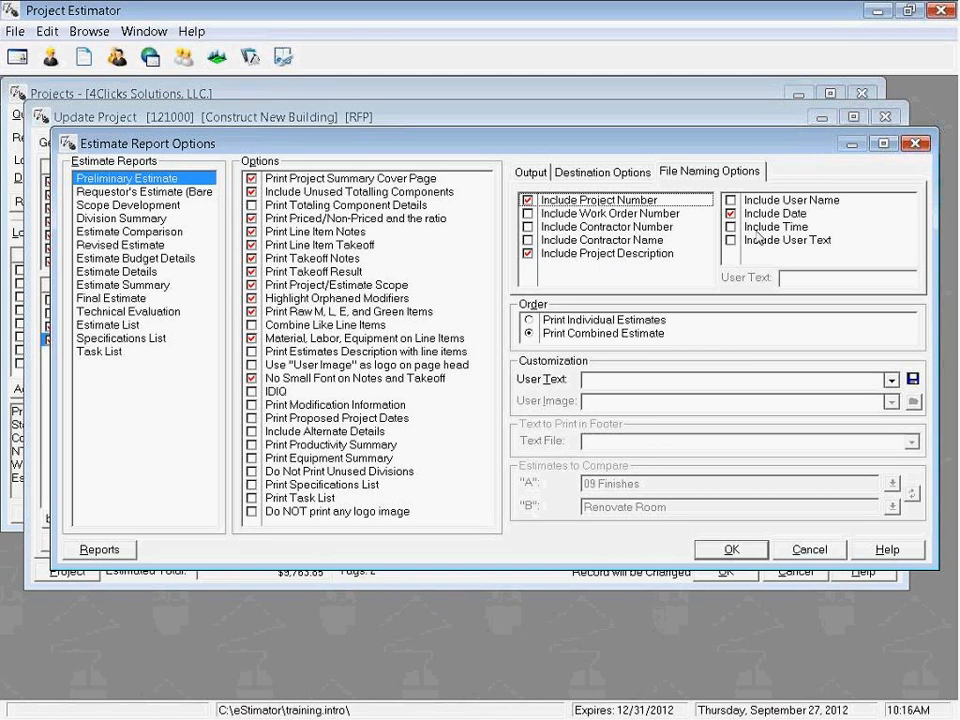
left_click(731, 240)
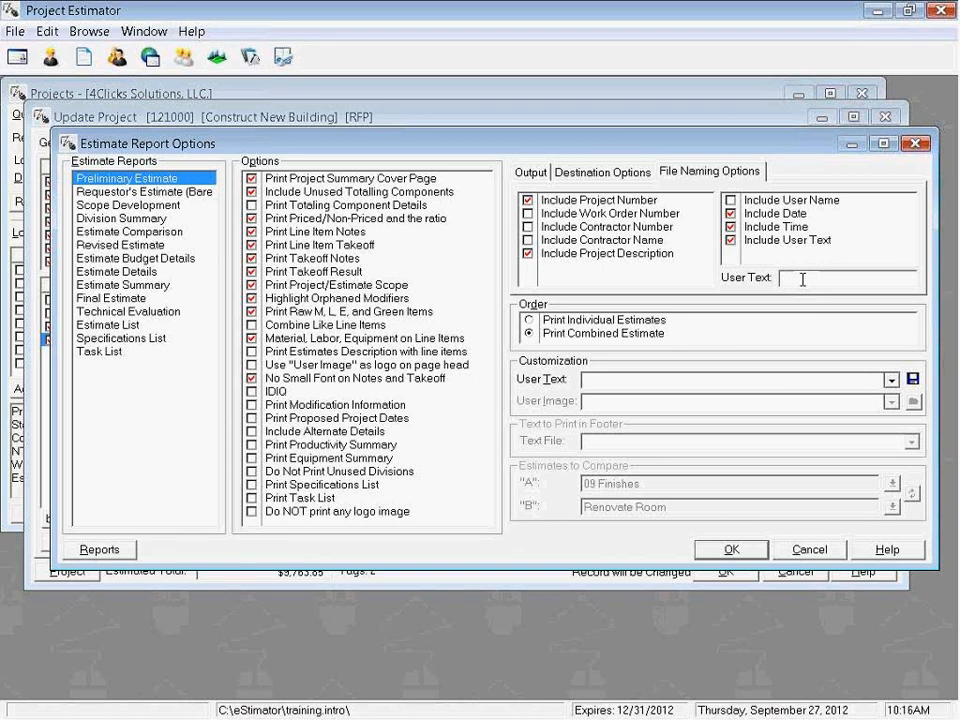
type("User Text")
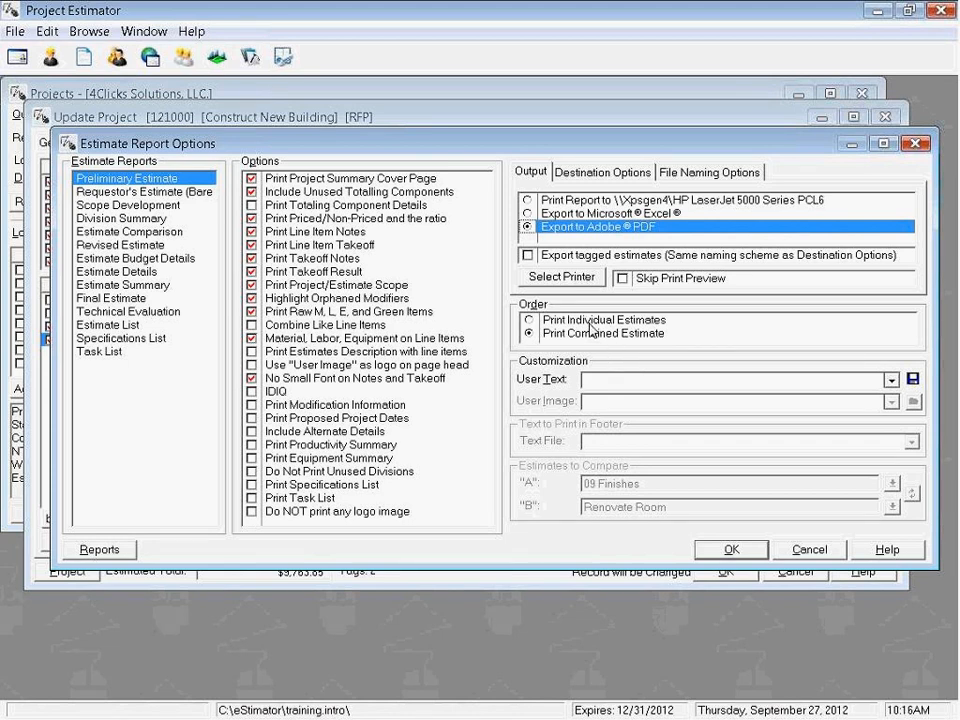
mouse_move(682, 328)
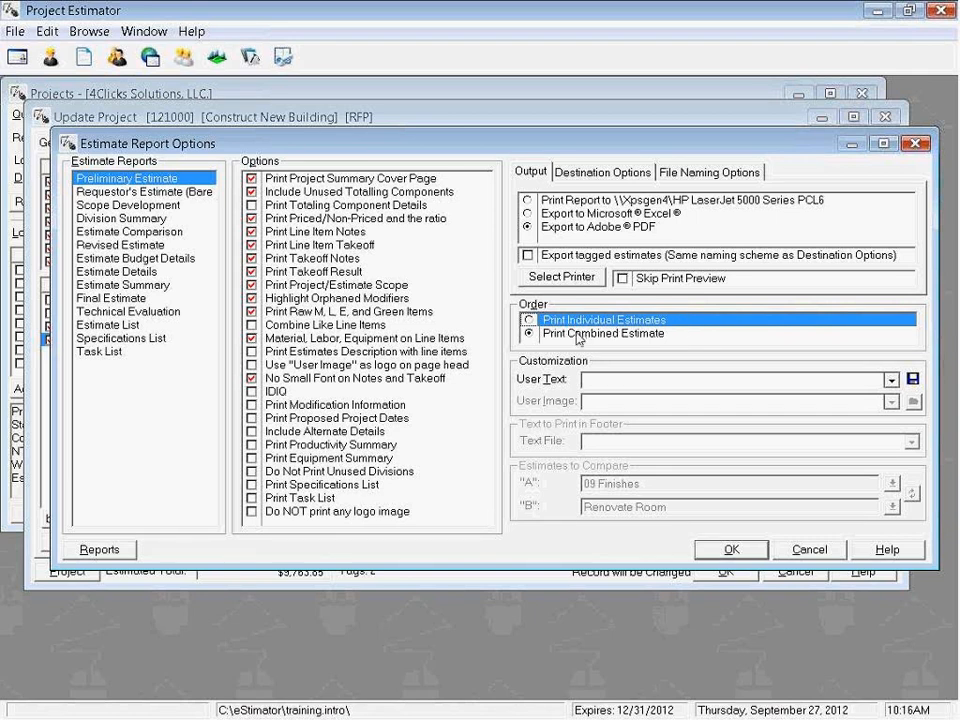
Step: Select Print Combined Estimate so both estimates export as one report
left_click(527, 333)
type("4Clicks Training")
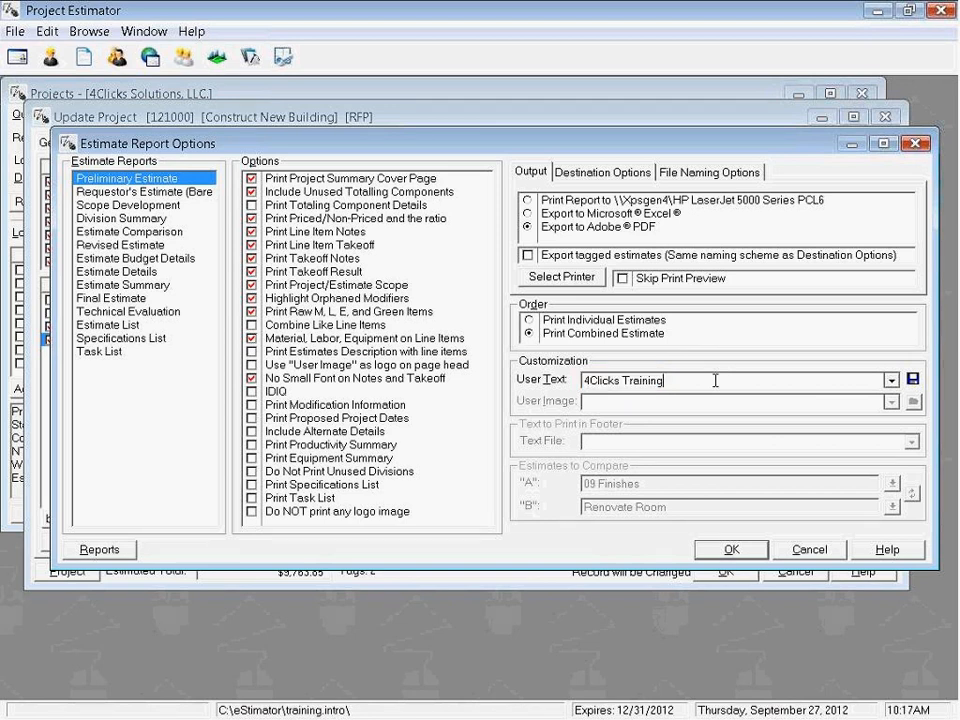
mouse_move(580, 413)
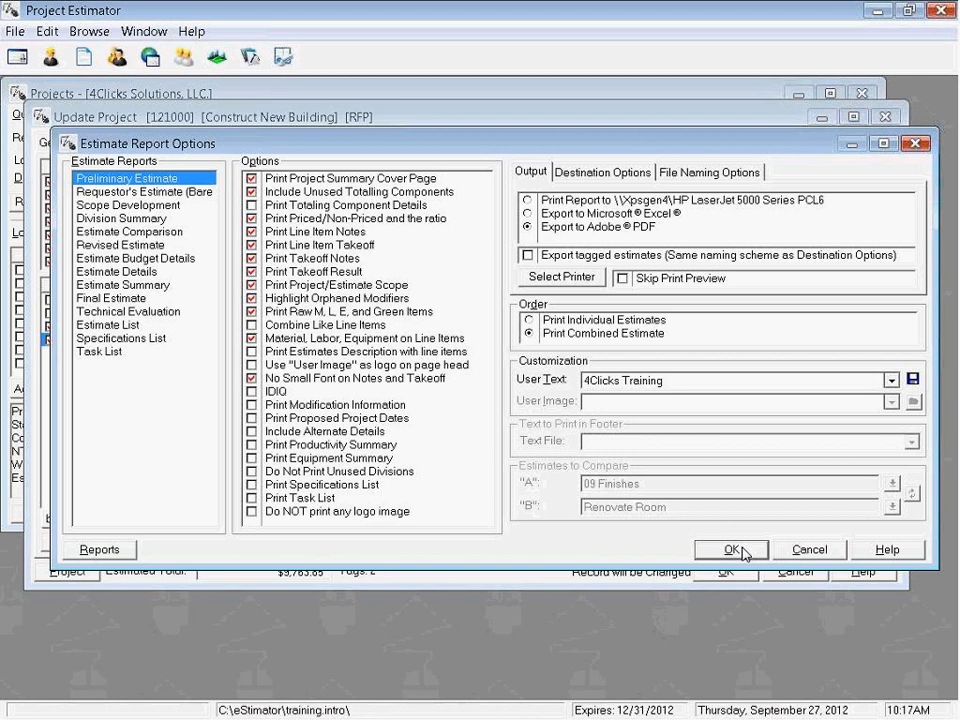
mouse_move(709, 692)
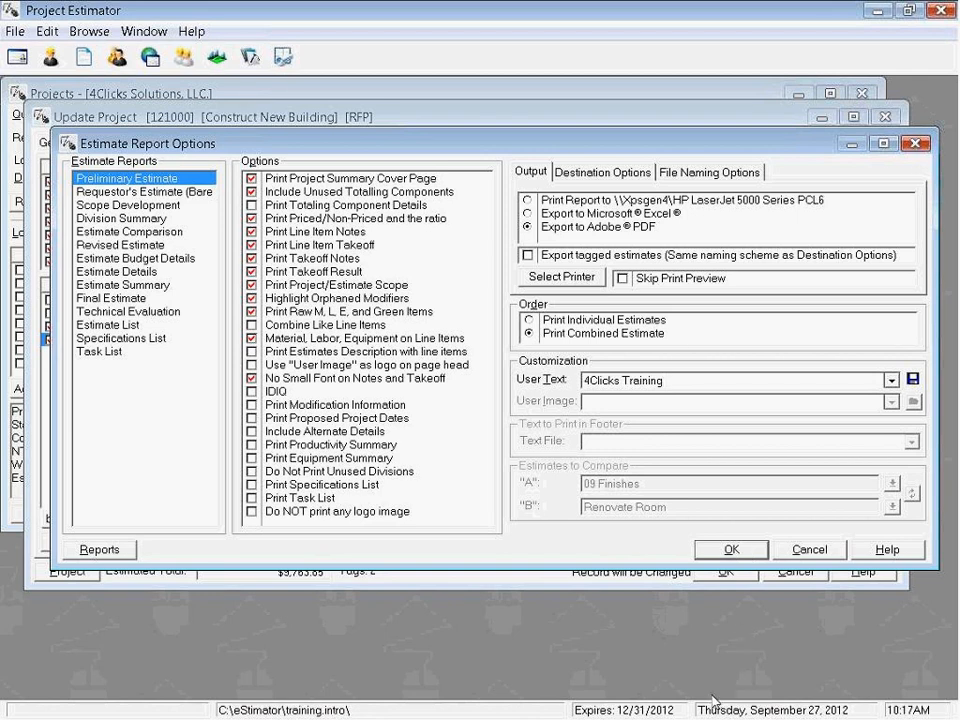
left_click(730, 549)
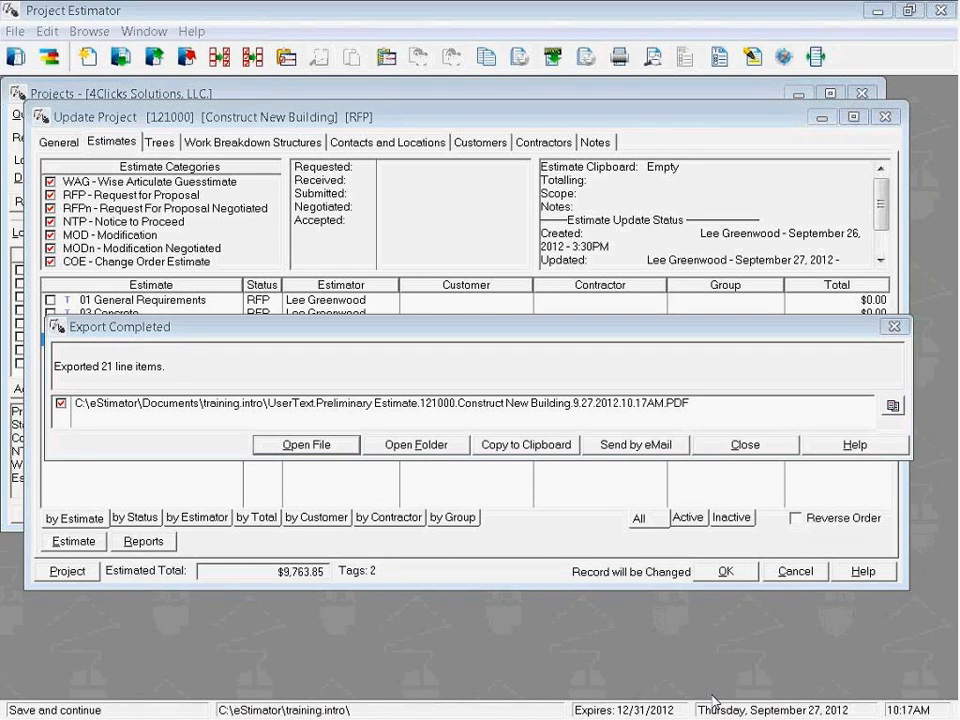
mouse_move(509, 538)
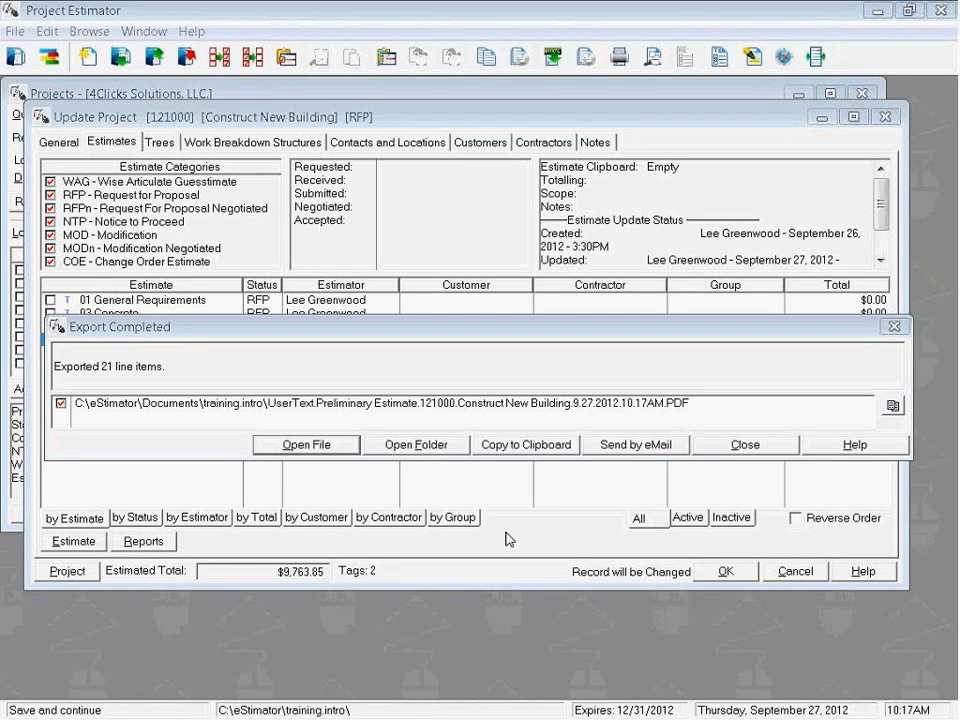
mouse_move(138, 340)
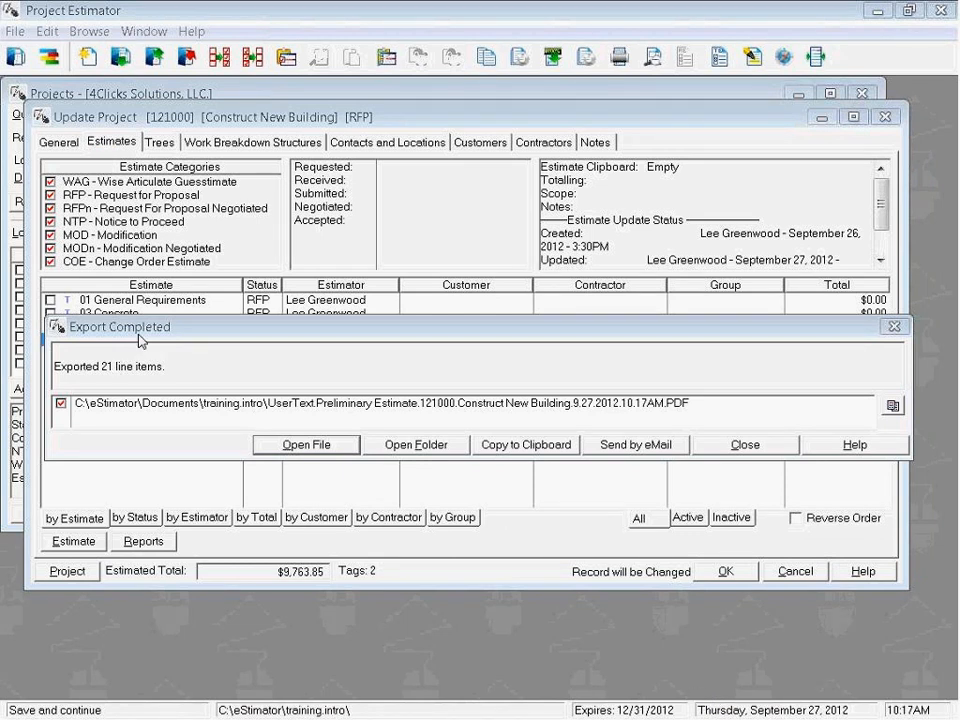
mouse_move(115, 436)
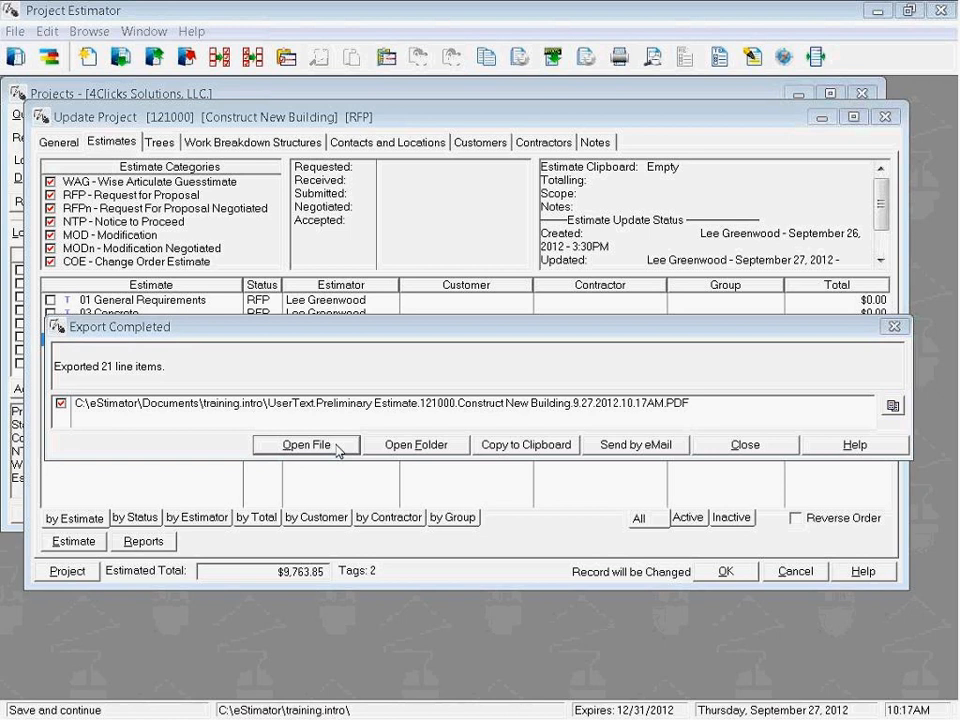
mouse_move(402, 452)
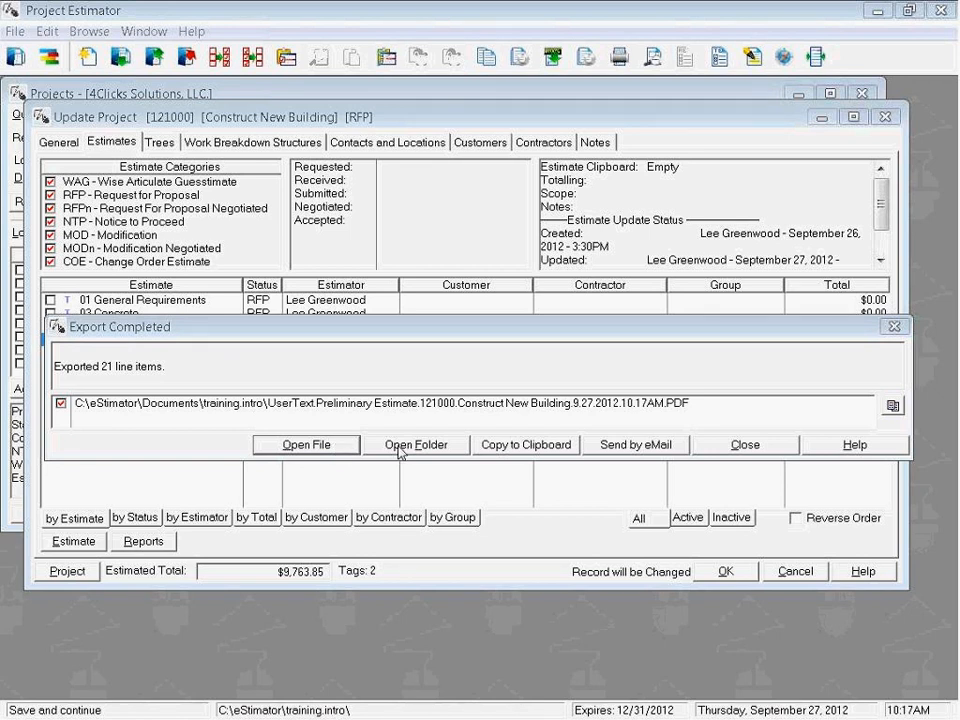
mouse_move(432, 450)
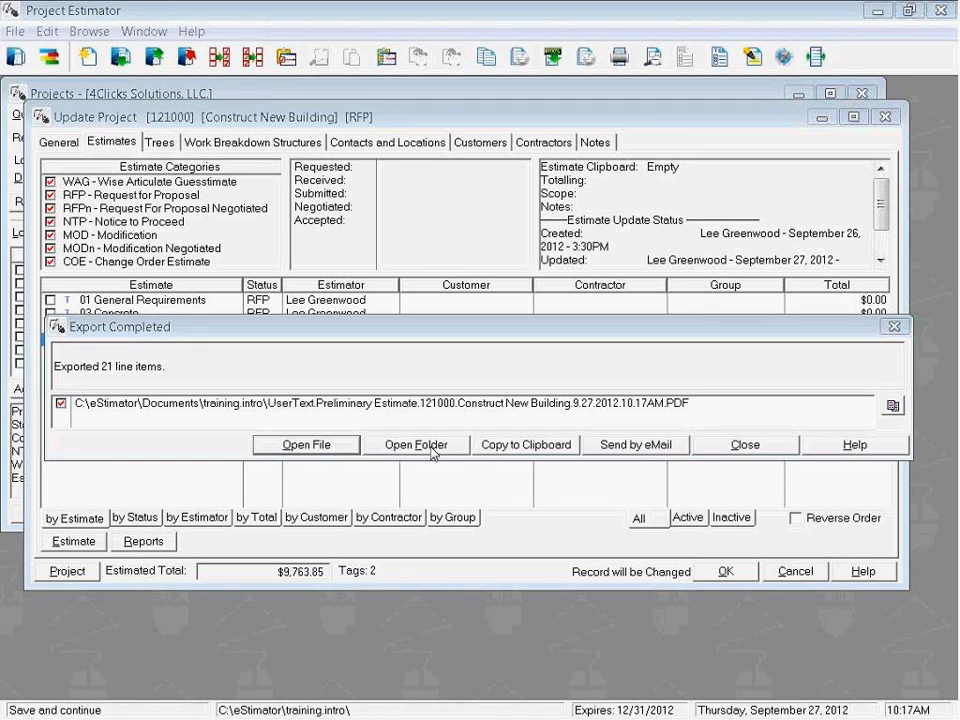
mouse_move(495, 447)
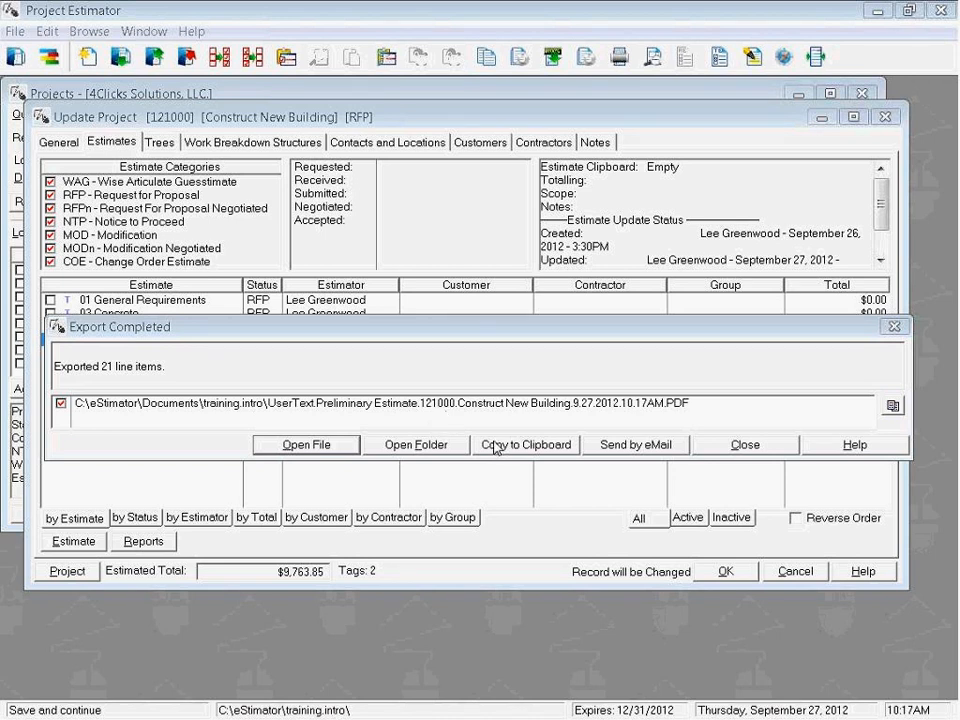
mouse_move(513, 450)
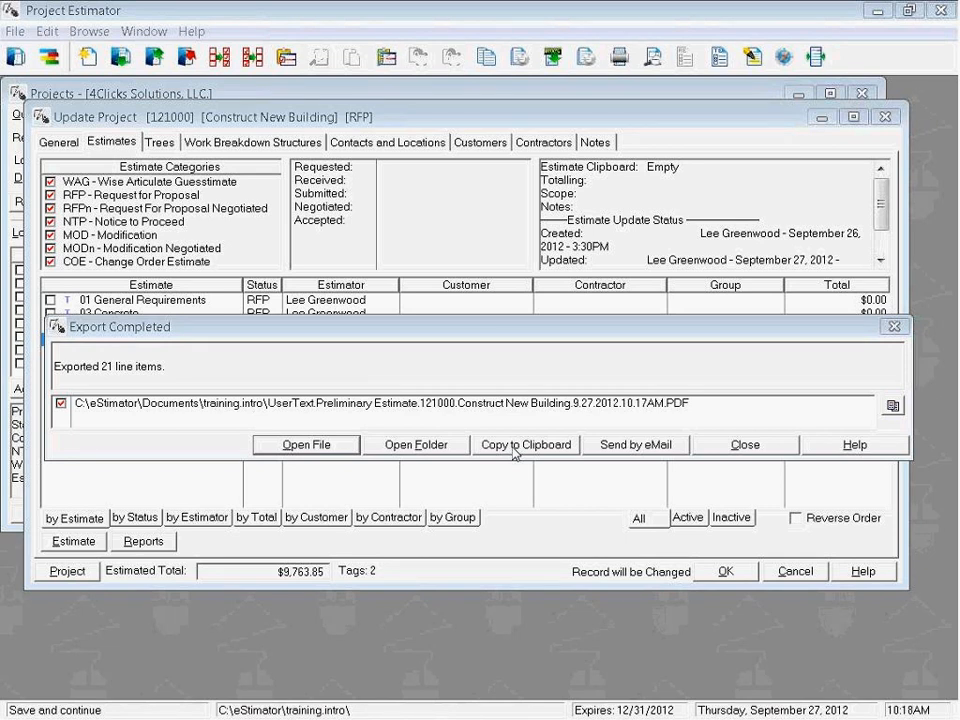
mouse_move(683, 457)
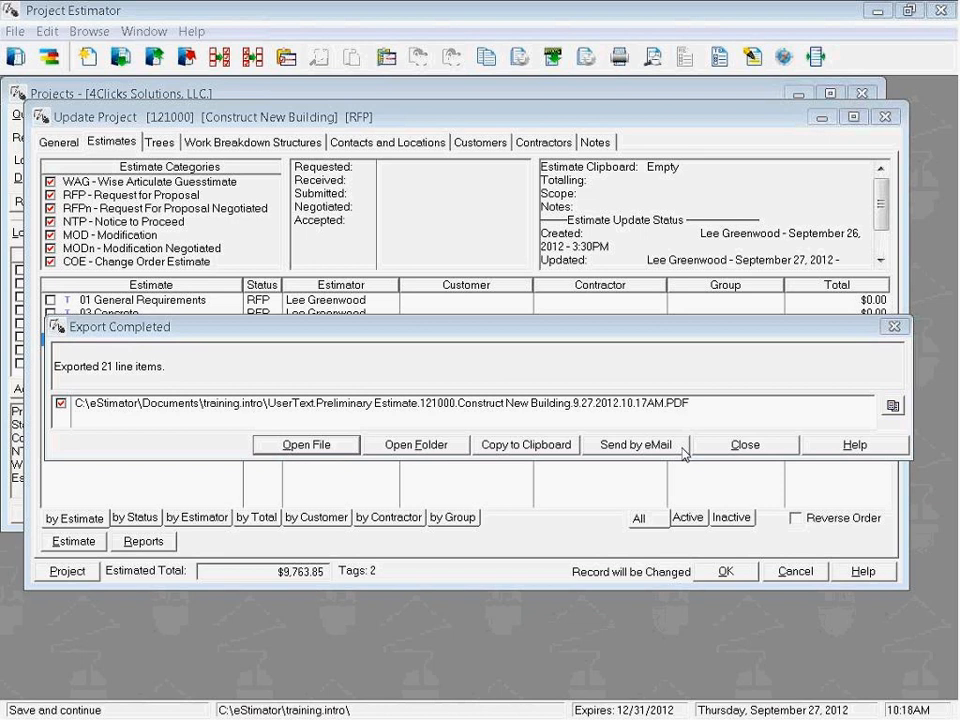
mouse_move(306, 444)
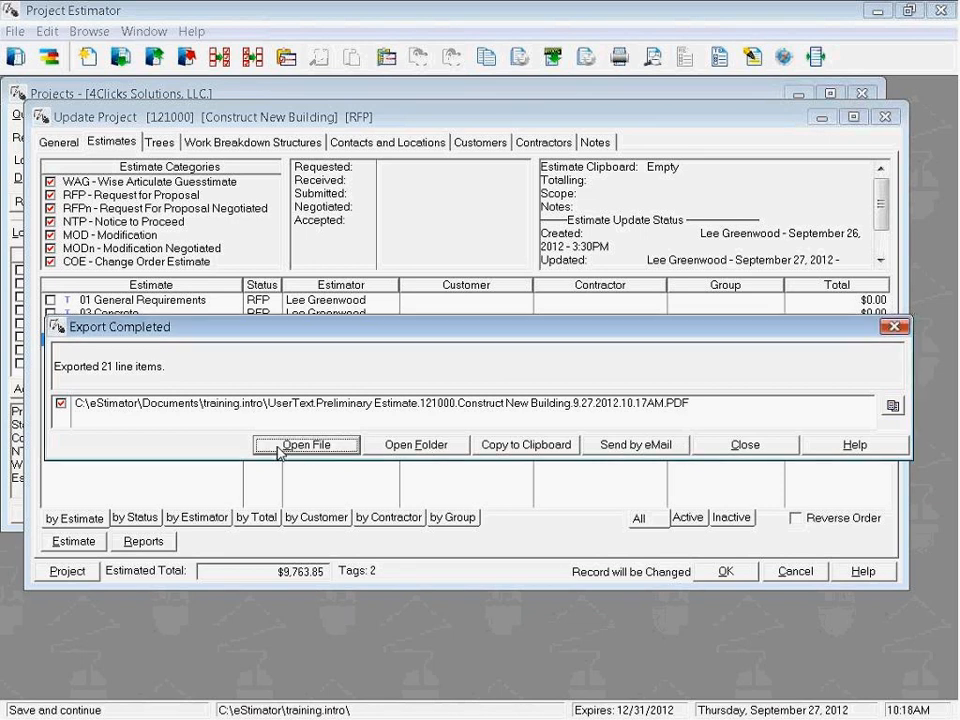
Step: Open the exported Preliminary Estimate PDF, showing the $9,763.85 grand total
left_click(307, 444)
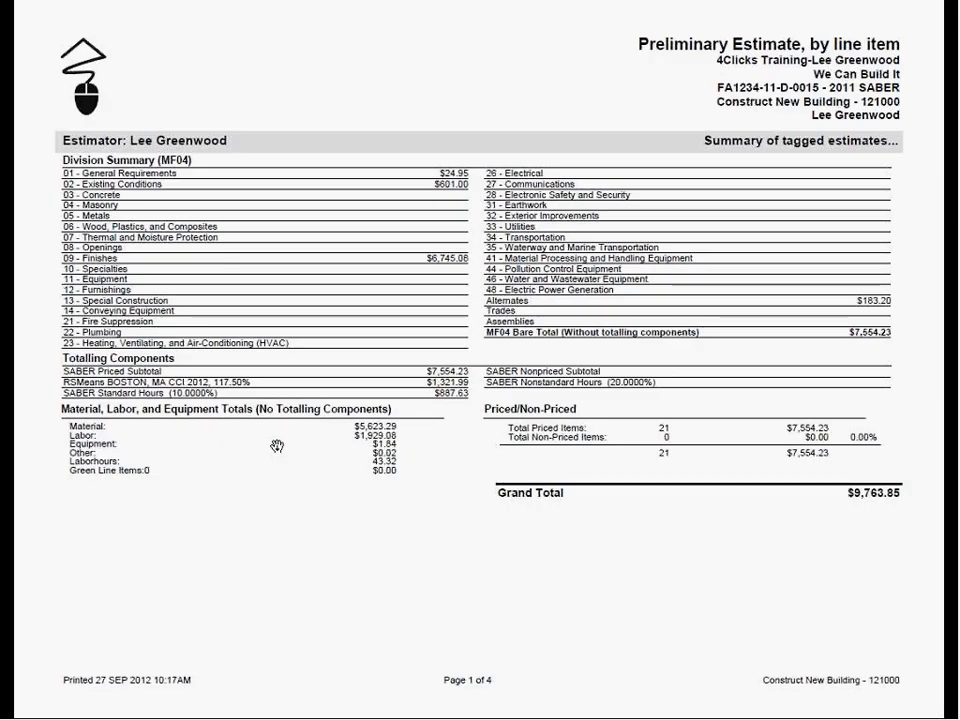
mouse_move(651, 70)
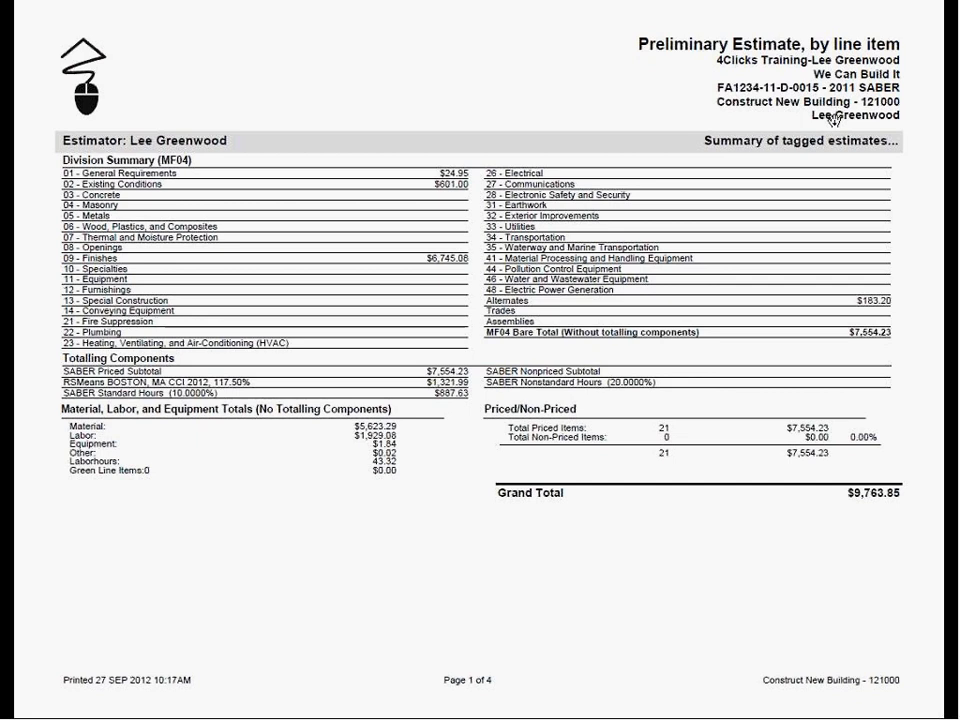
mouse_move(707, 131)
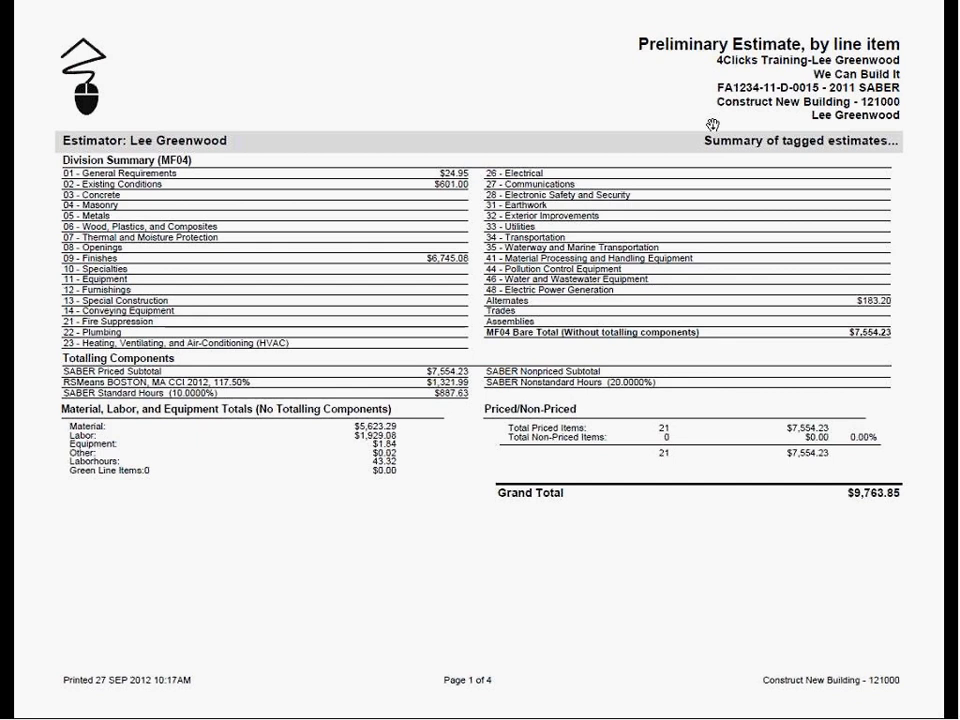
mouse_move(366, 156)
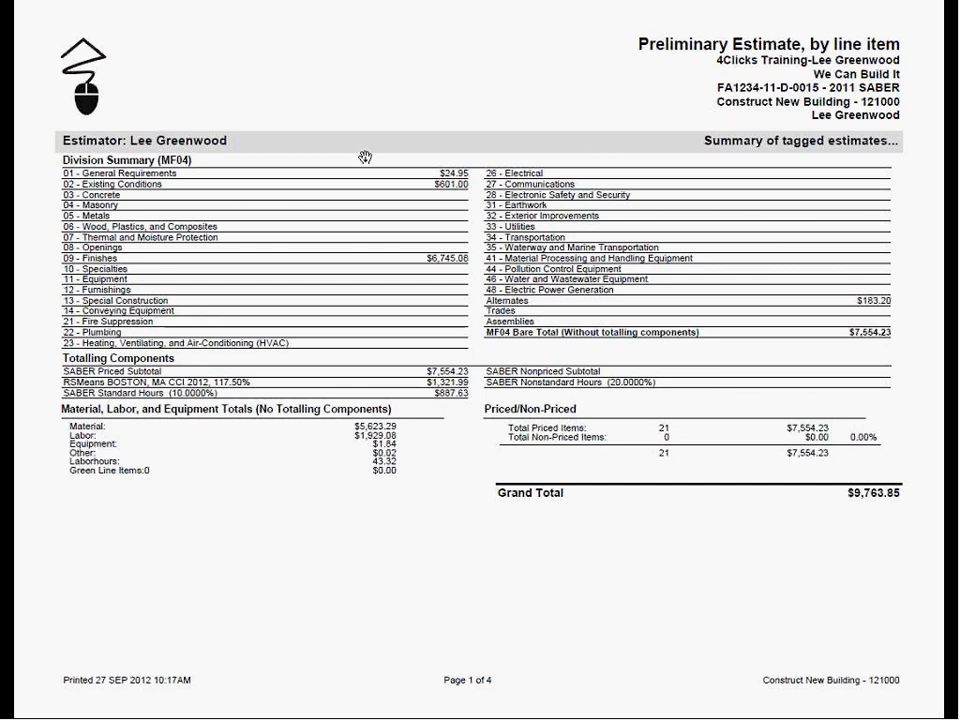
mouse_move(66, 382)
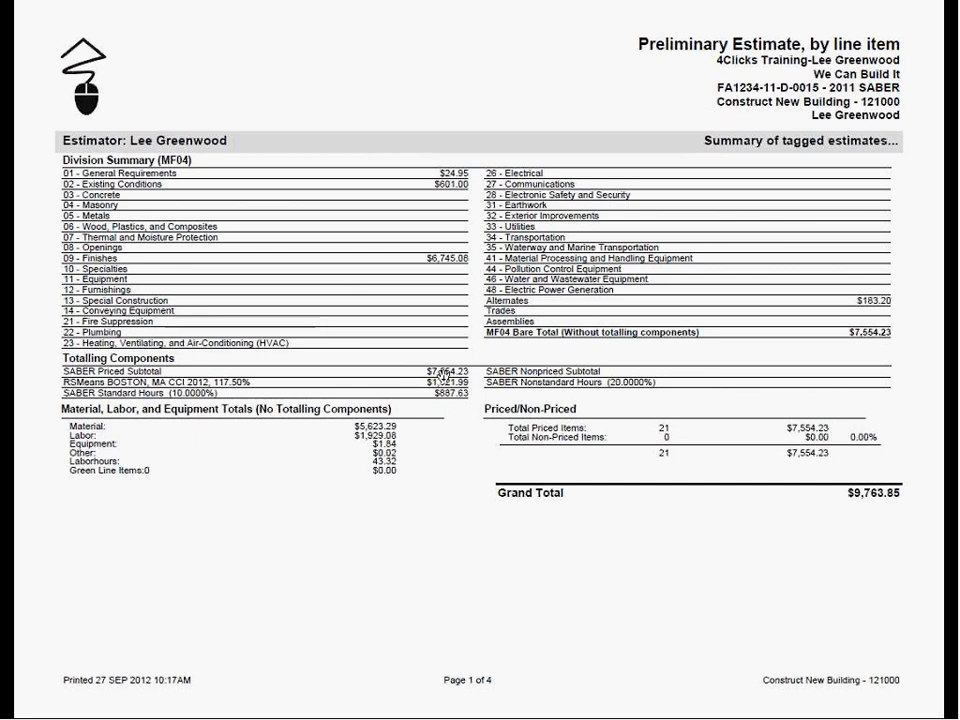
mouse_move(500, 472)
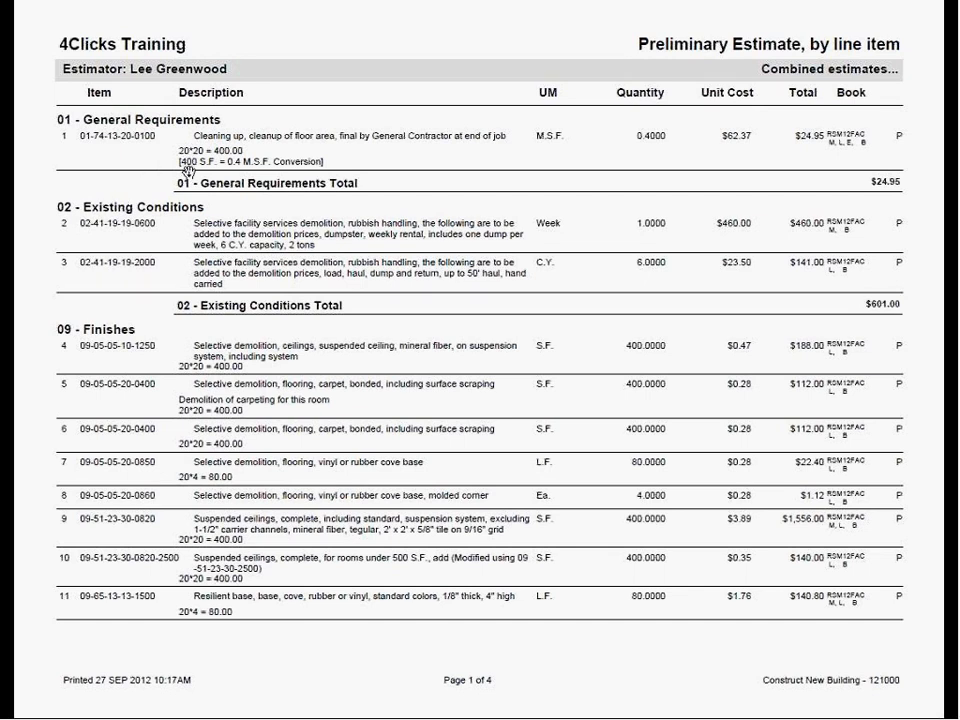
mouse_move(166, 196)
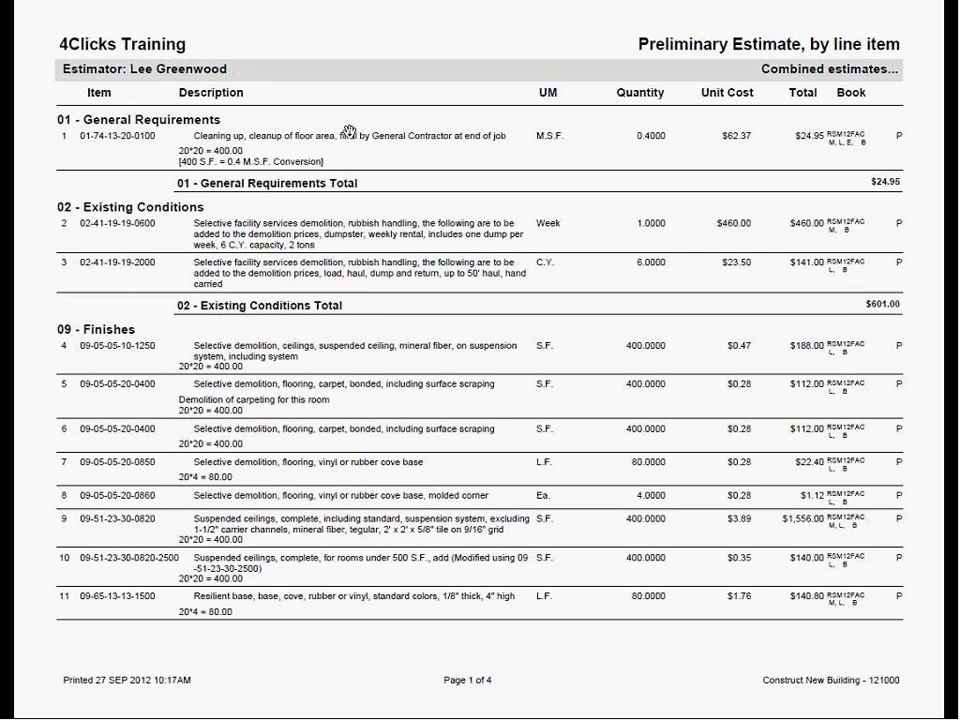
mouse_move(710, 133)
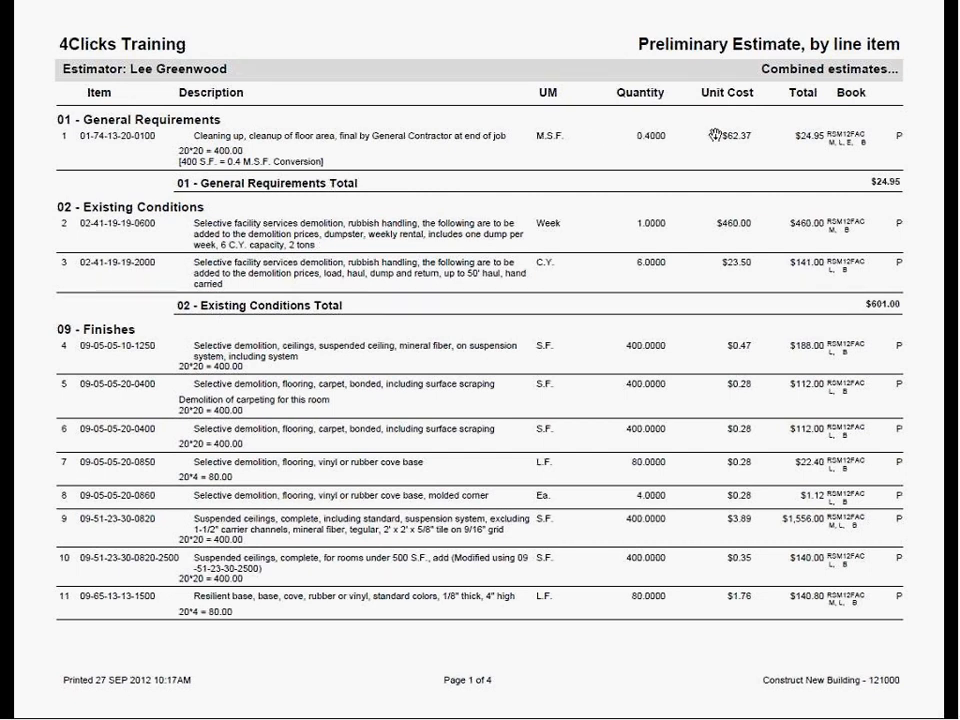
mouse_move(862, 116)
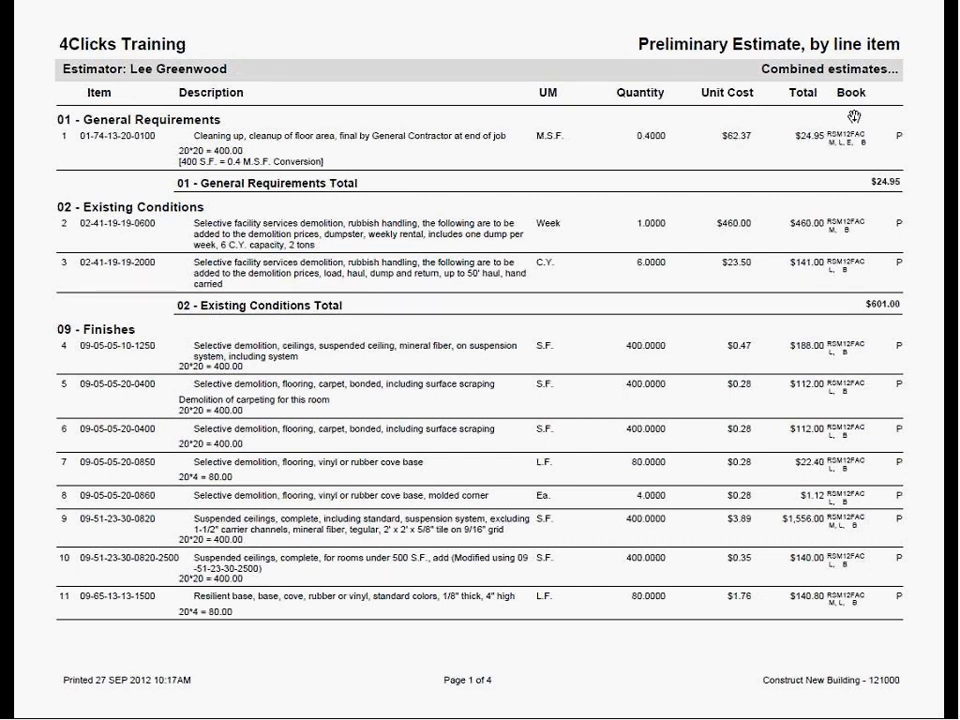
mouse_move(842, 152)
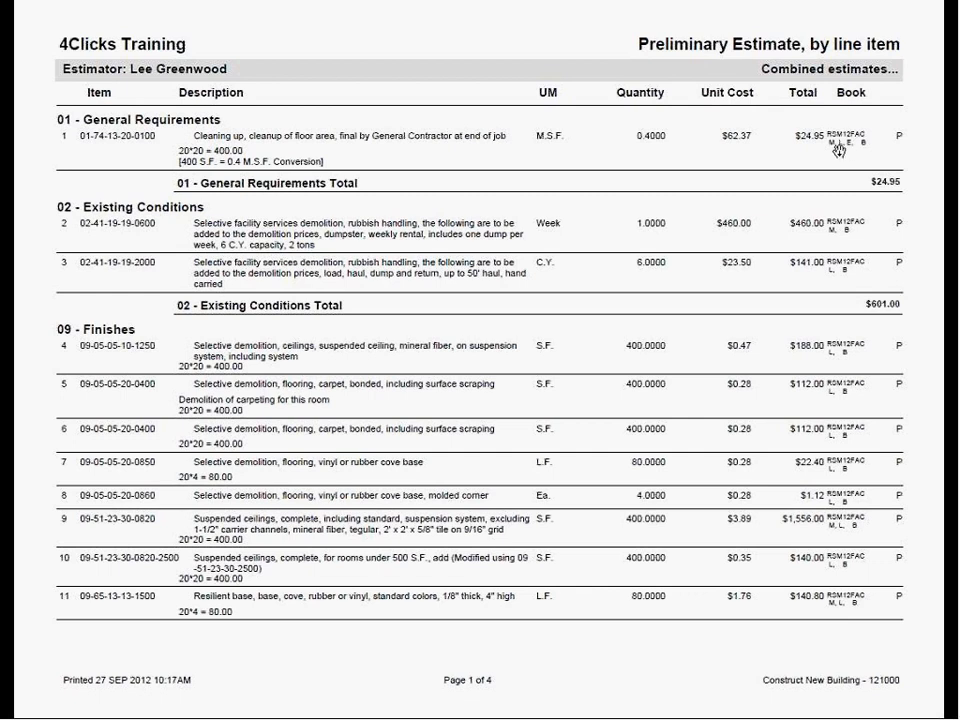
mouse_move(845, 139)
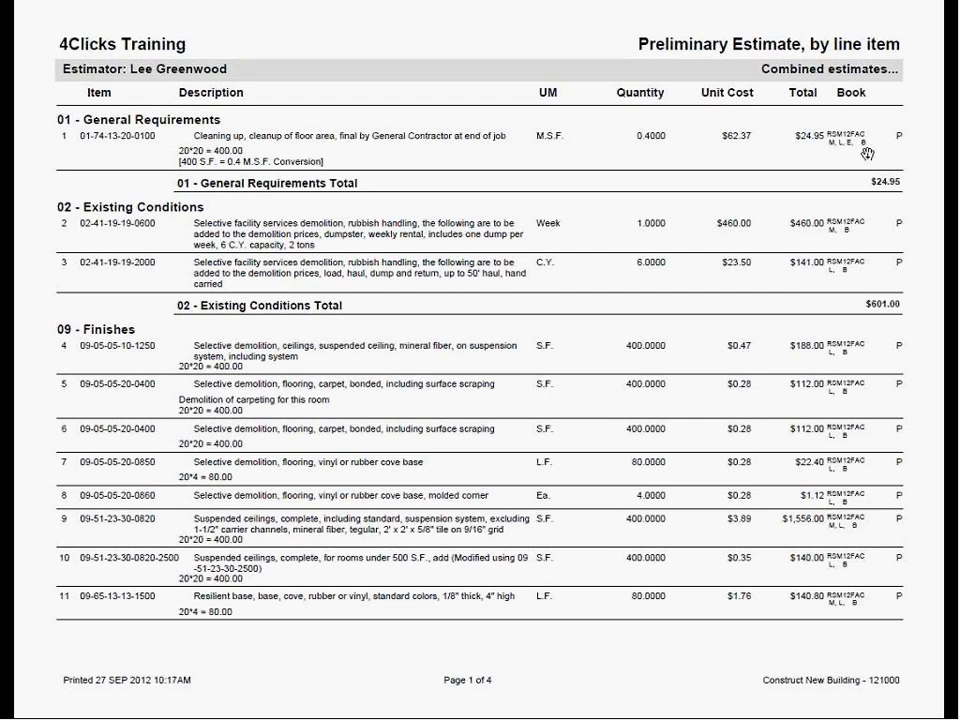
mouse_move(851, 175)
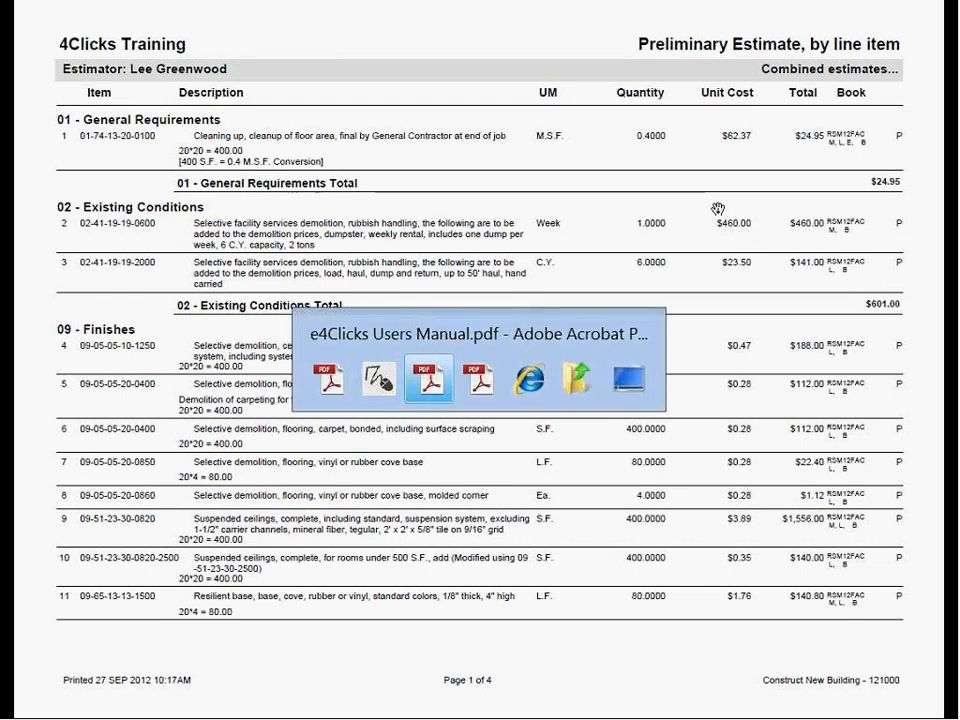
left_click(427, 380)
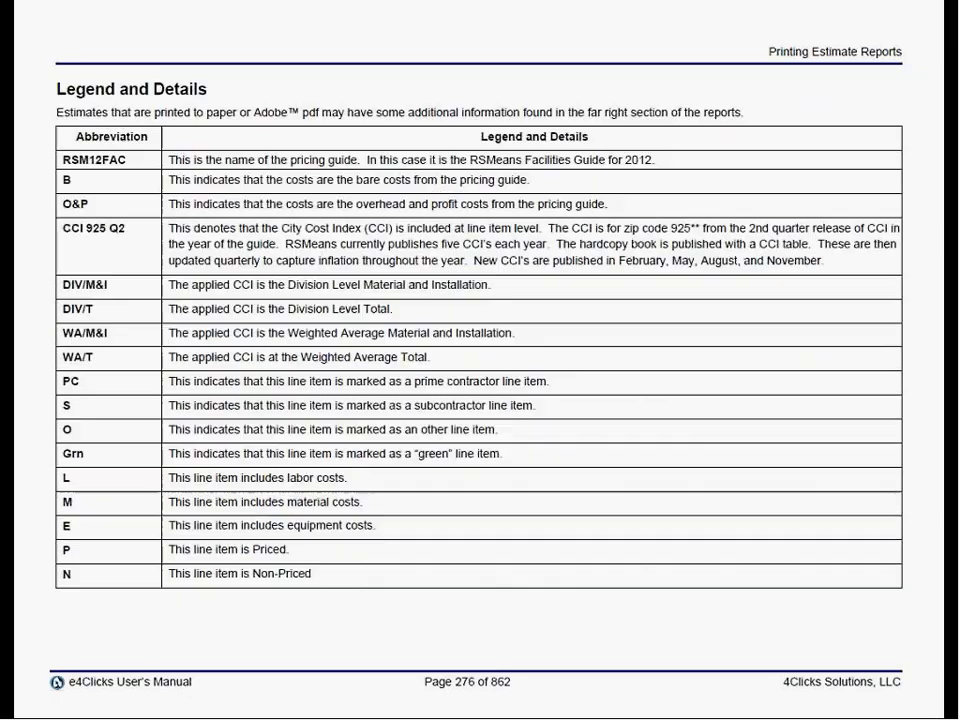
mouse_move(95, 333)
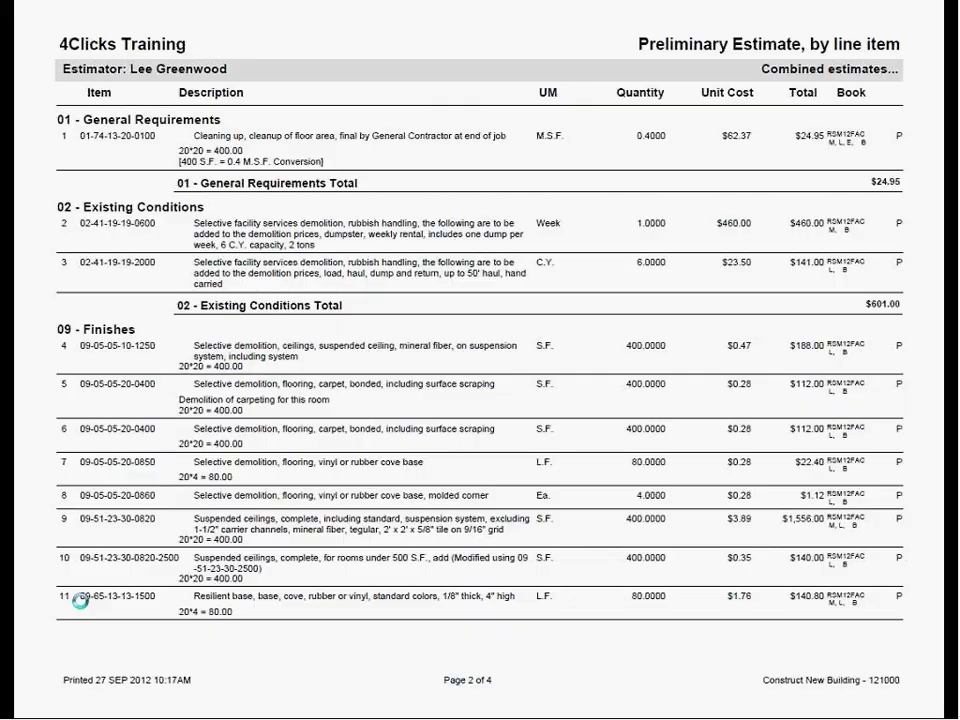
mouse_move(835, 231)
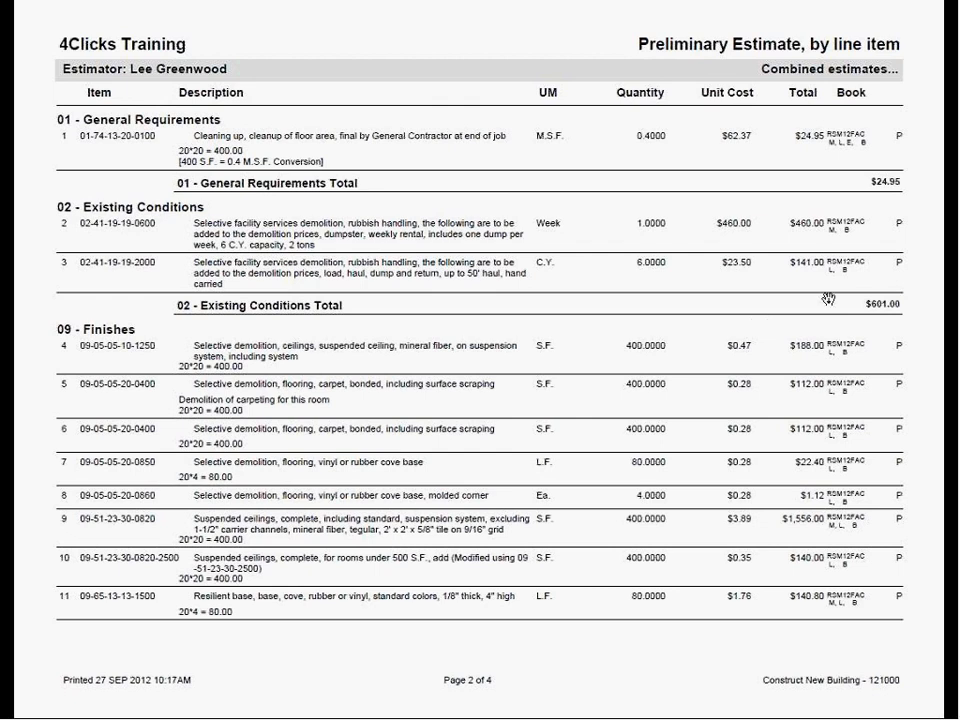
mouse_move(785, 507)
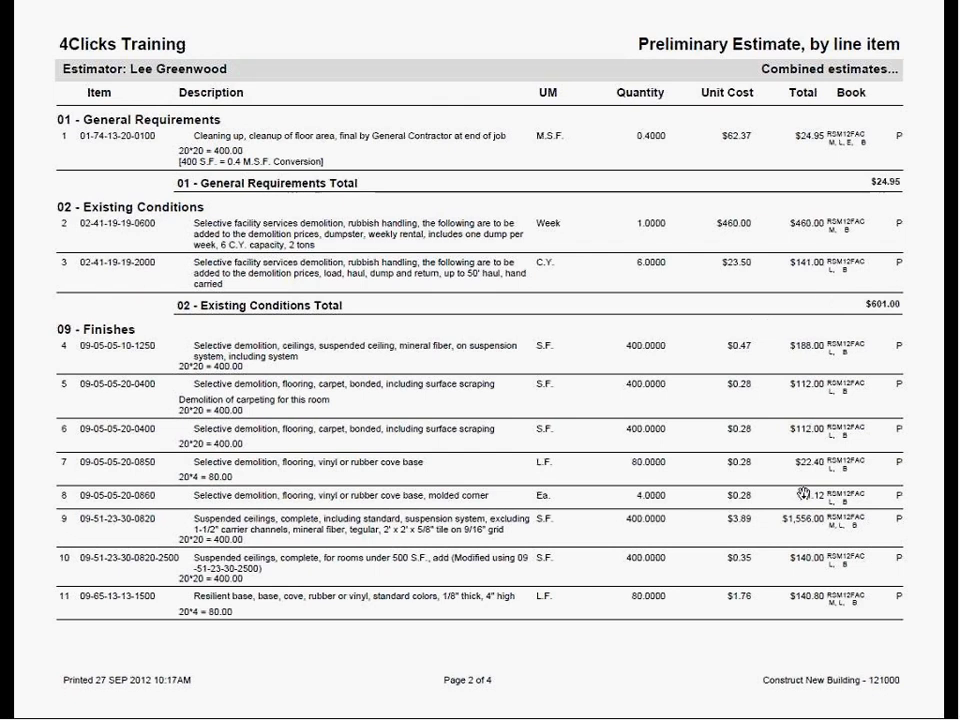
Step: Scroll past the Finishes and Alternates items to the $9,763.85 Estimate Grand Total
scroll("down", 3)
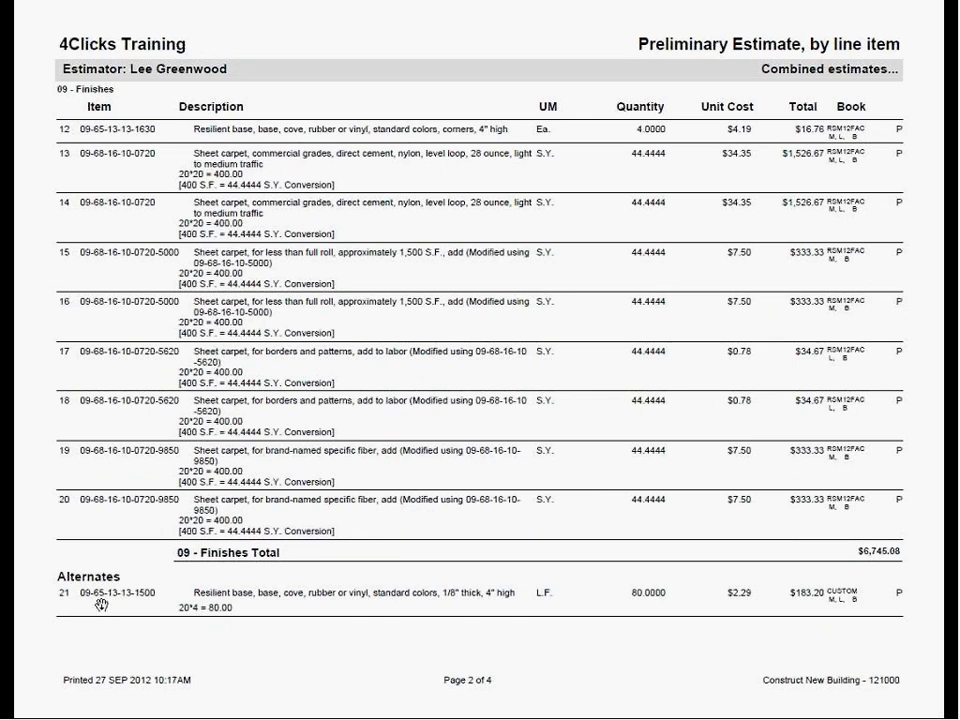
mouse_move(185, 591)
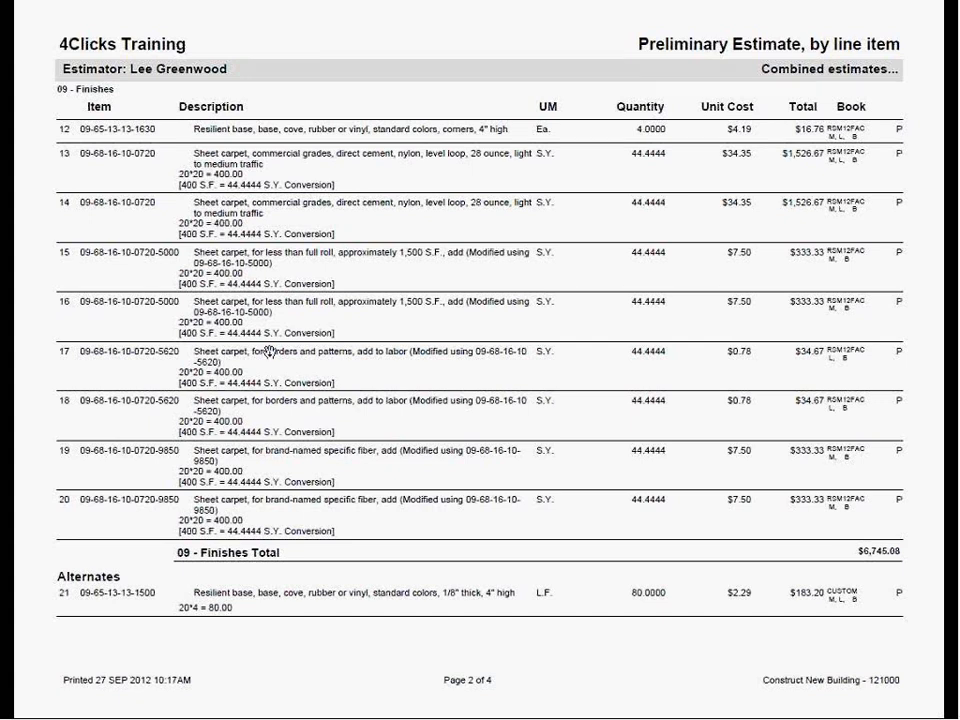
mouse_move(150, 540)
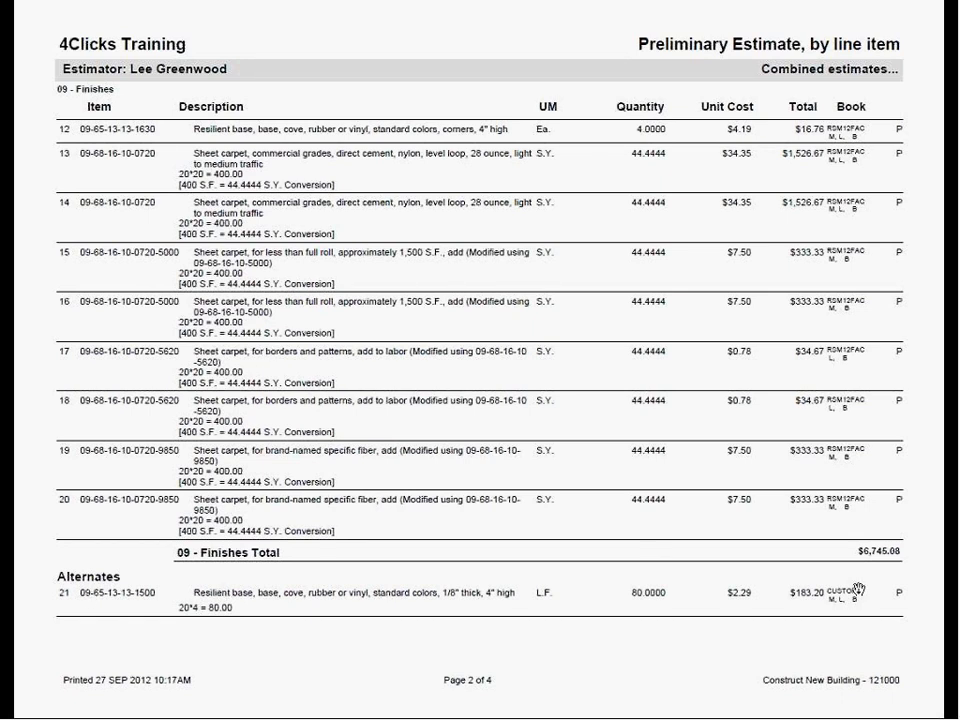
mouse_move(385, 552)
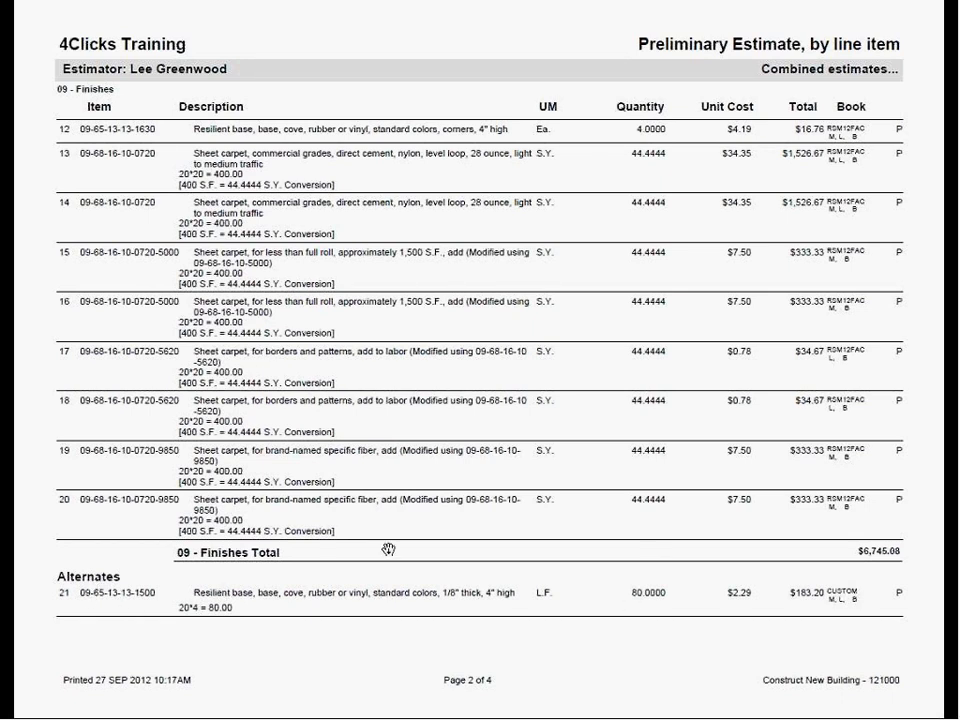
scroll("down", 3)
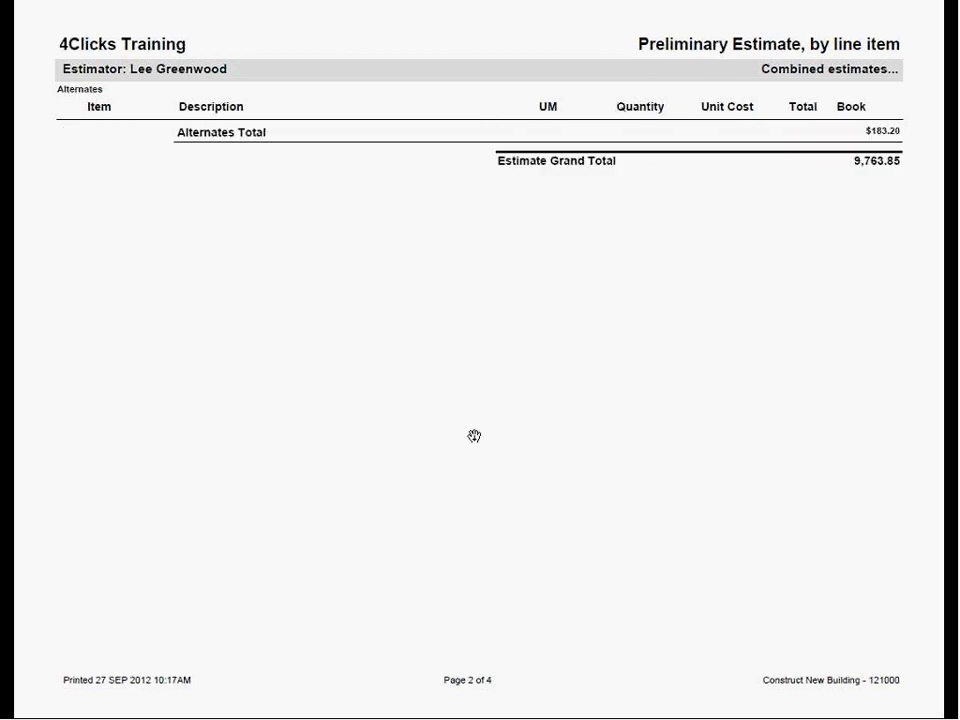
mouse_move(339, 422)
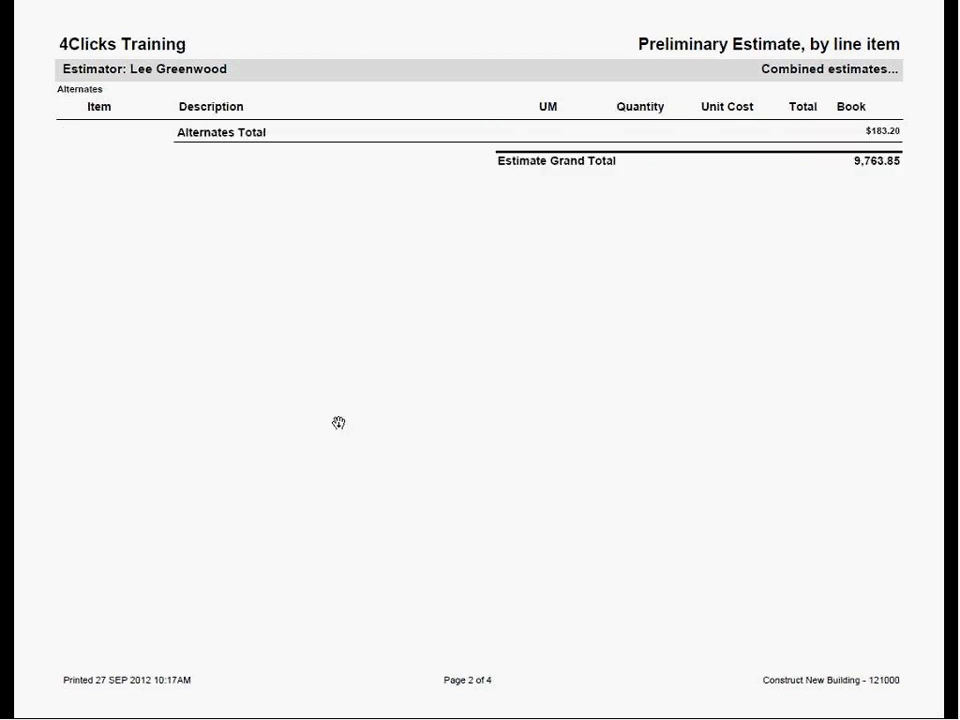